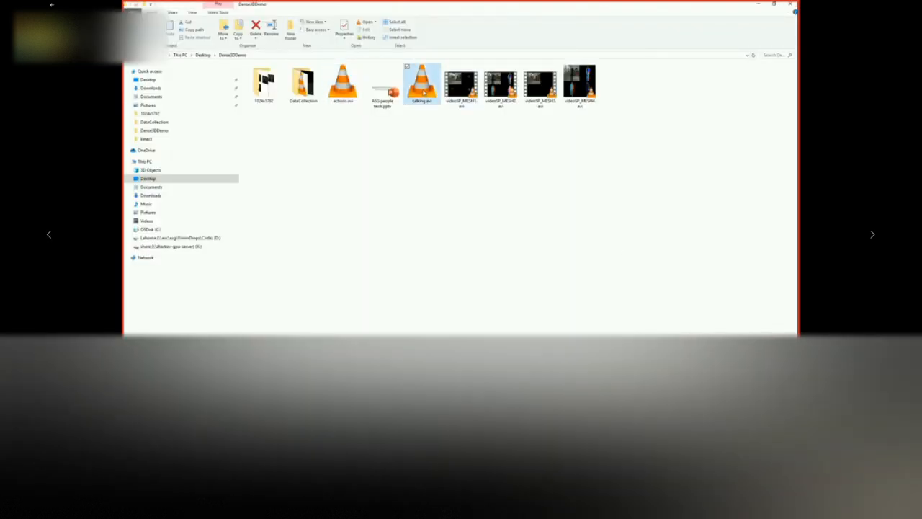
- Play the demo video from the desktop demo folder in VLC
double_click(461, 82)
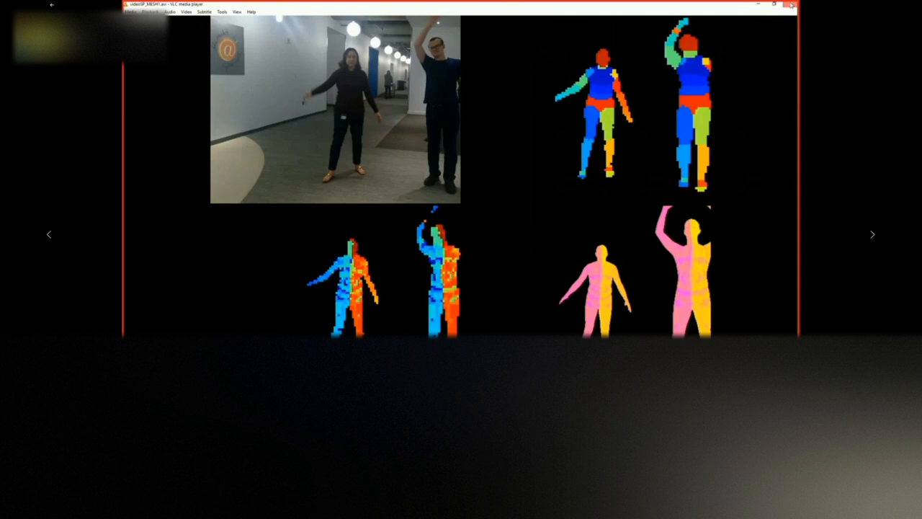
mouse_move(616, 245)
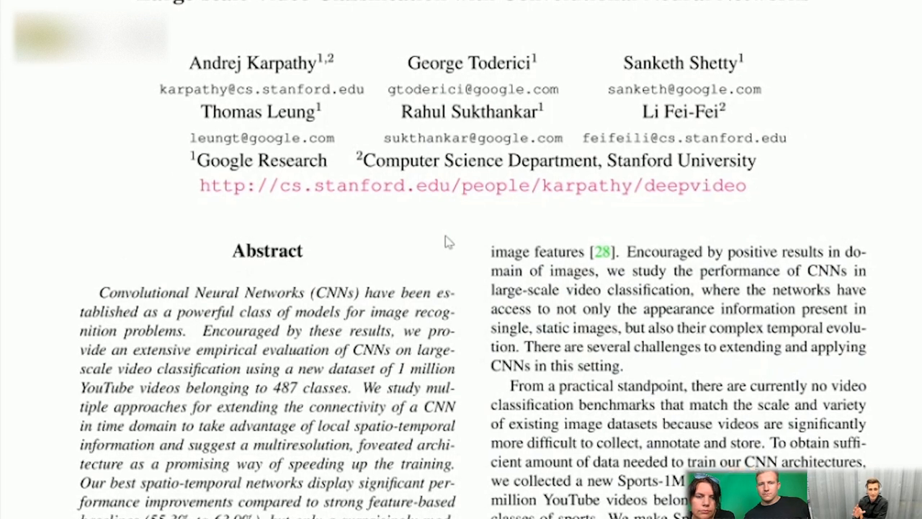
- Scroll the paper to its title block, authors and abstract
scroll(down, 3)
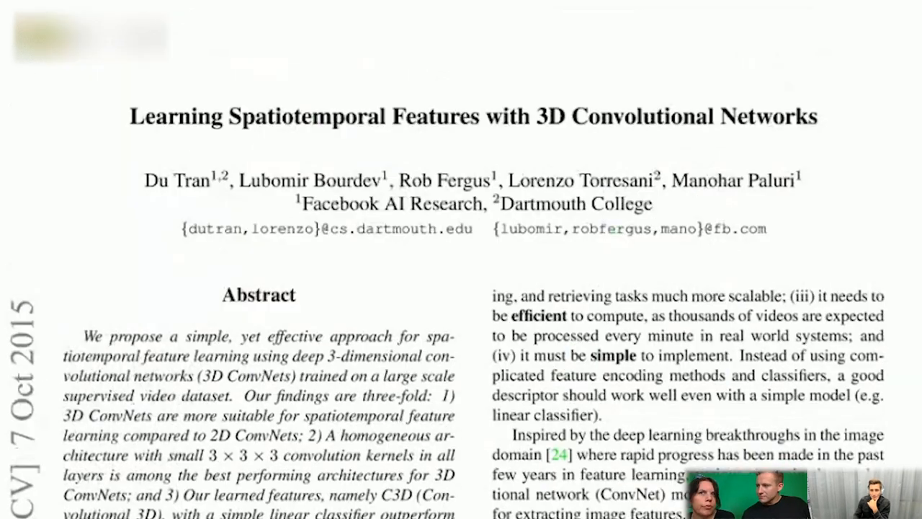
- Scroll through the C3D paper's abstract and introduction
scroll(down, 3)
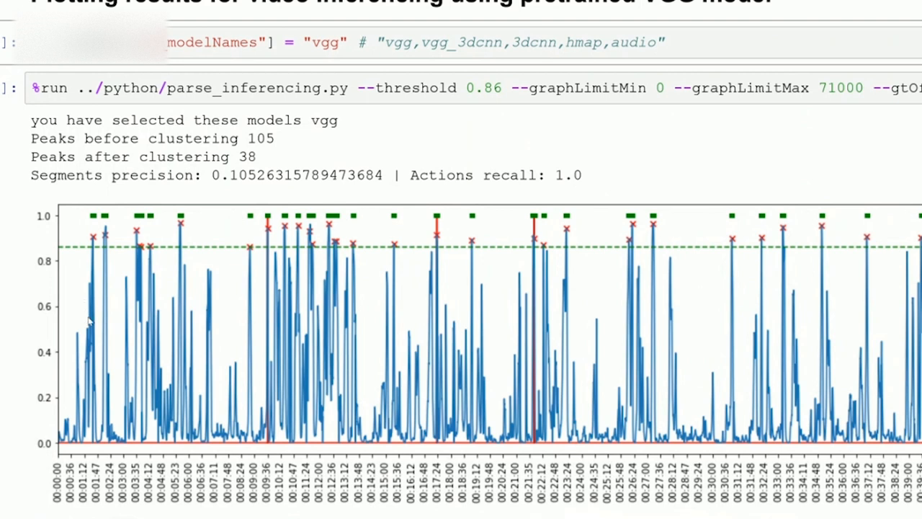
mouse_move(95, 331)
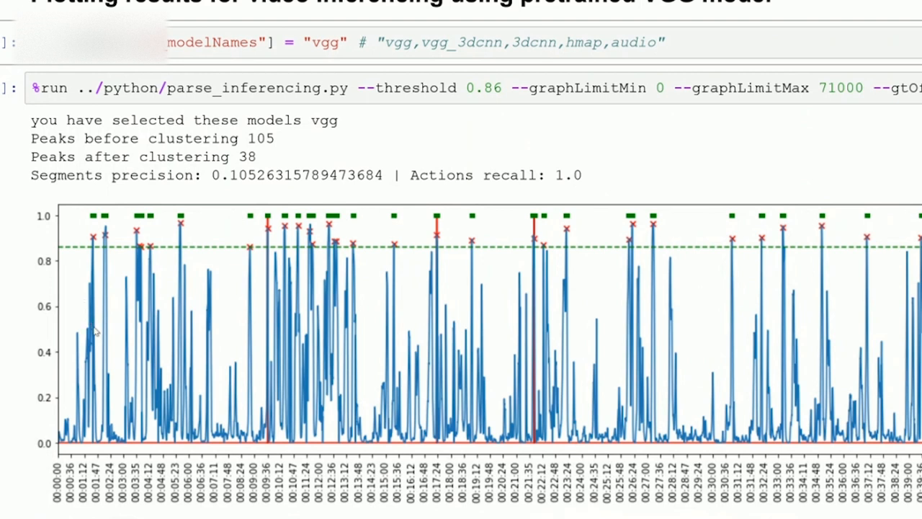
mouse_move(206, 363)
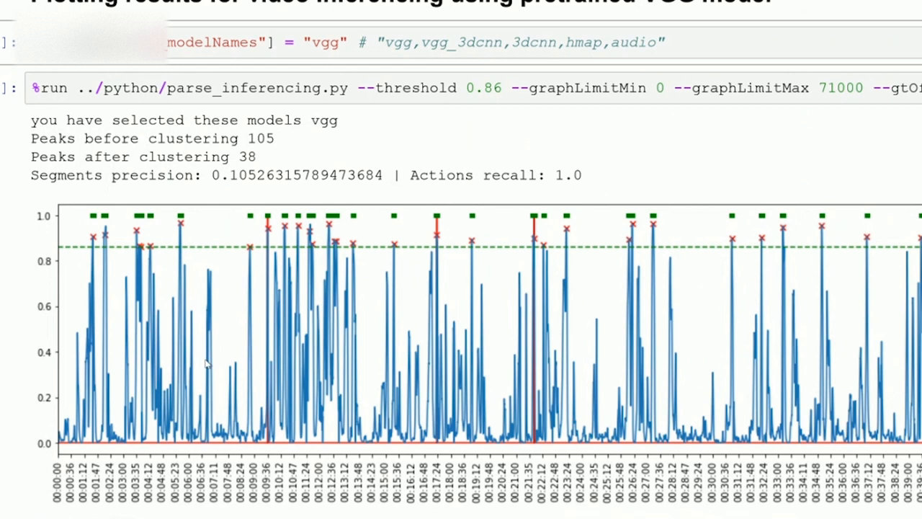
mouse_move(312, 354)
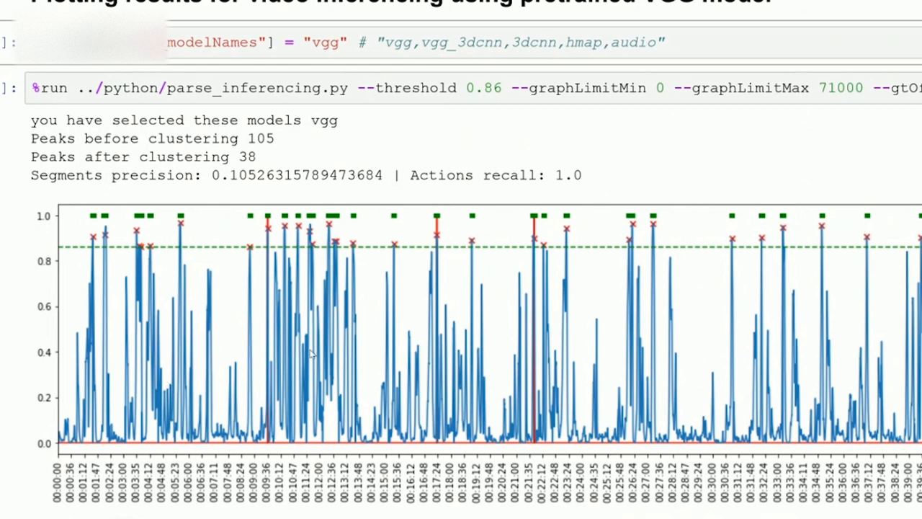
mouse_move(340, 348)
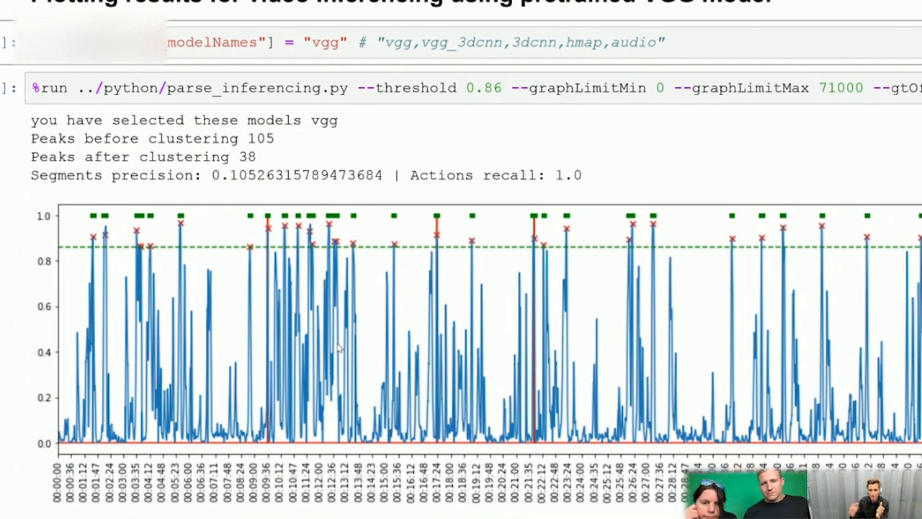
mouse_move(397, 282)
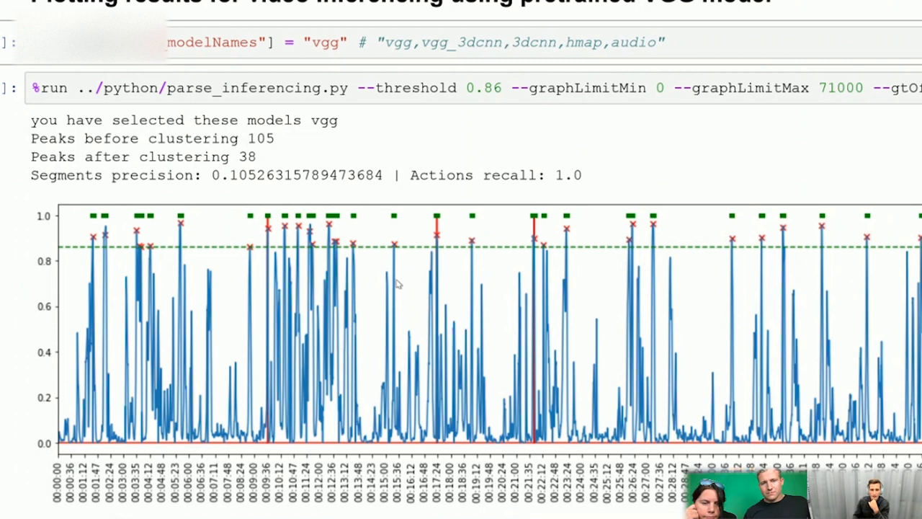
mouse_move(272, 316)
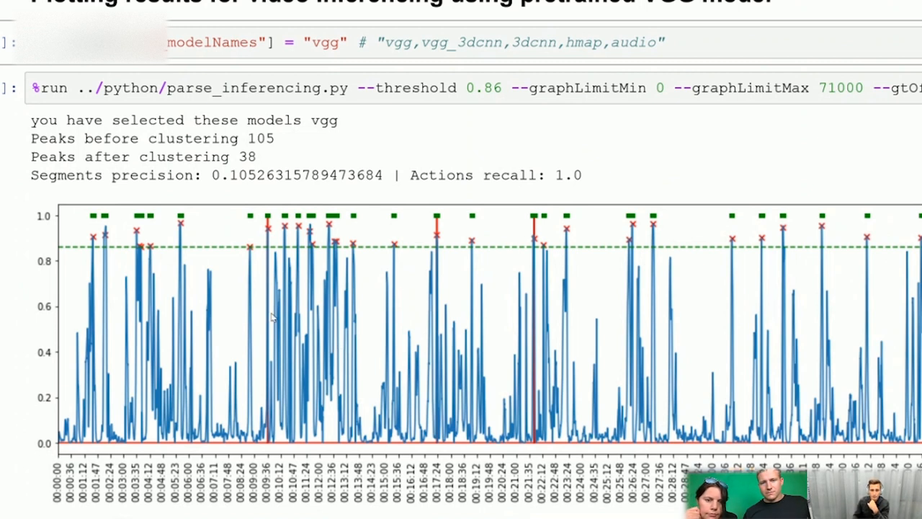
mouse_move(435, 326)
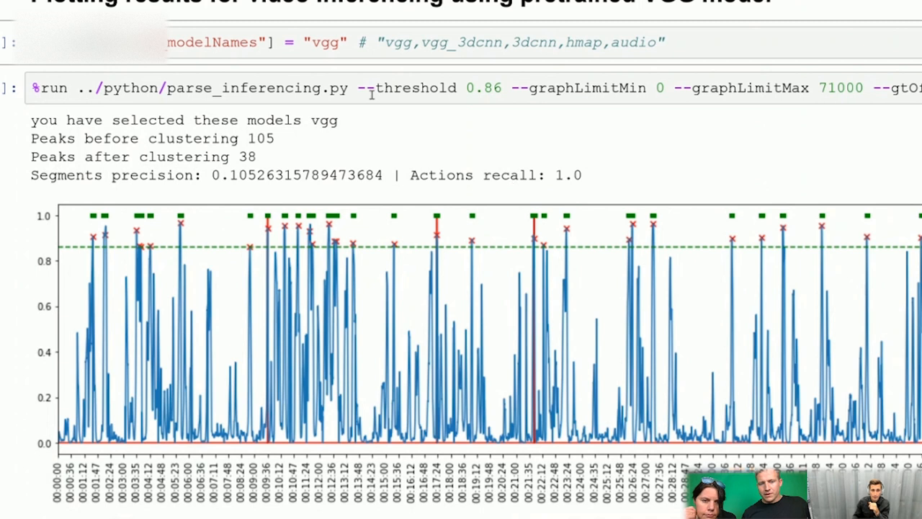
mouse_move(490, 350)
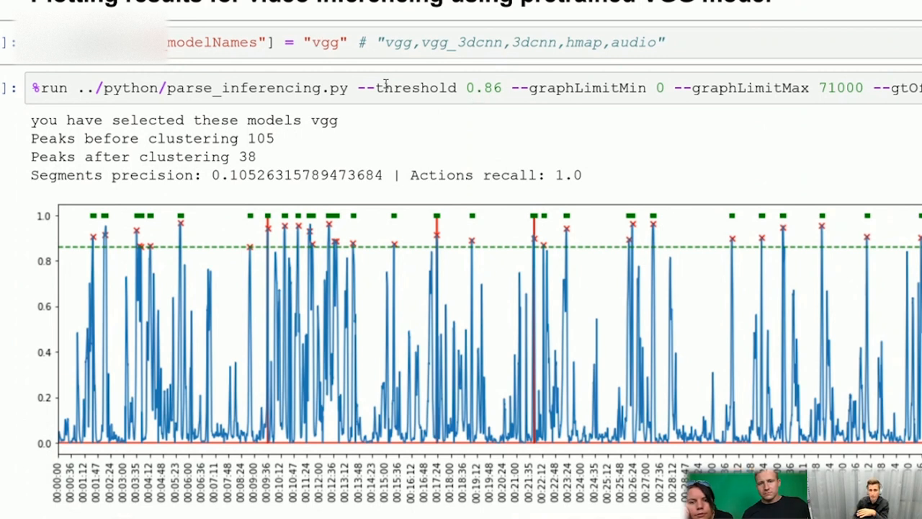
mouse_move(382, 112)
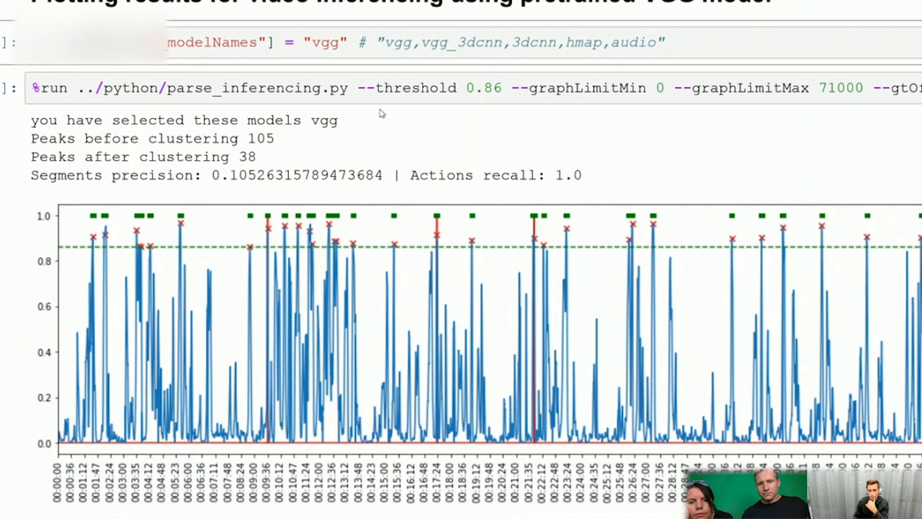
mouse_move(420, 164)
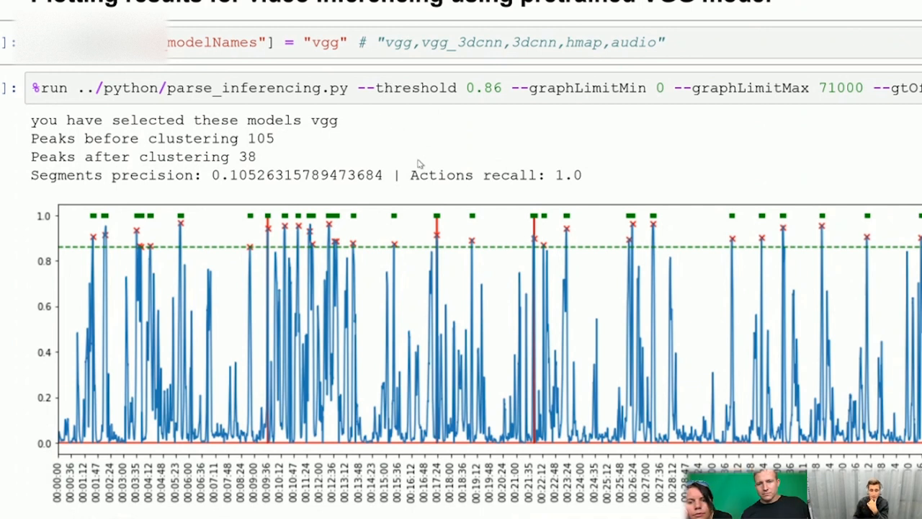
mouse_move(496, 167)
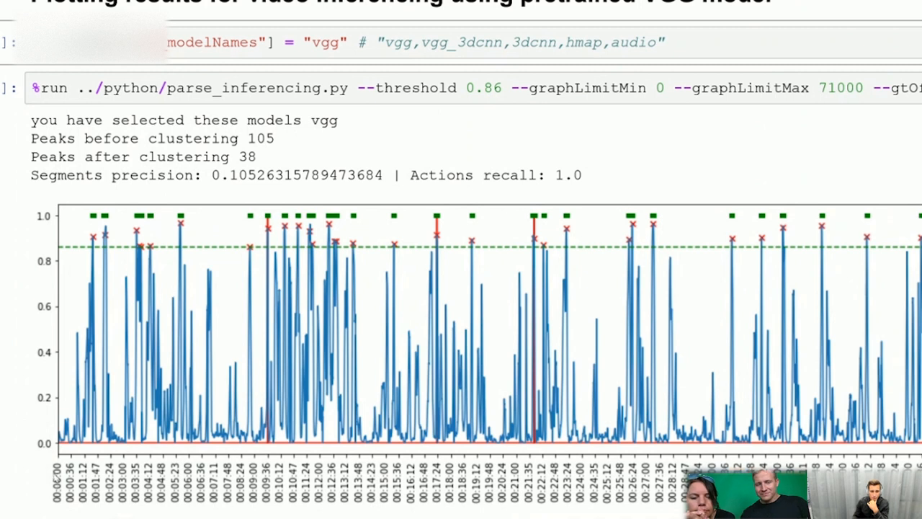
mouse_move(138, 445)
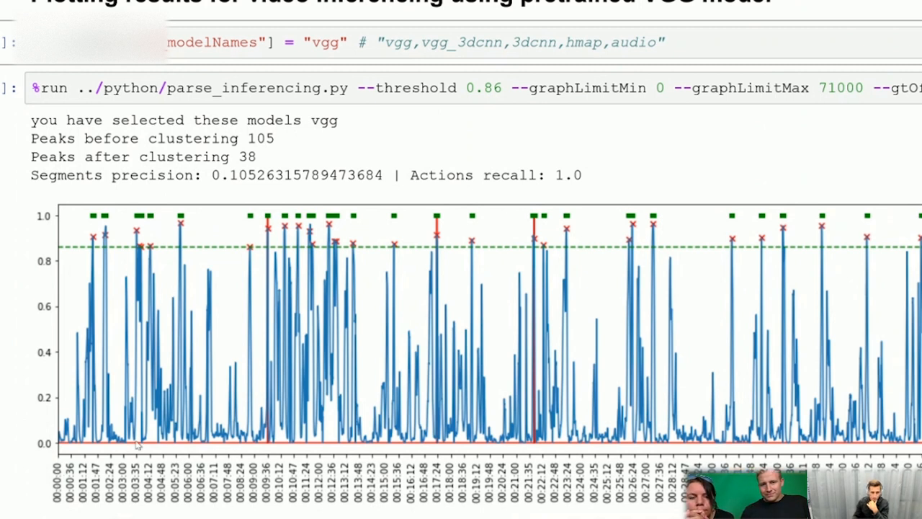
mouse_move(896, 415)
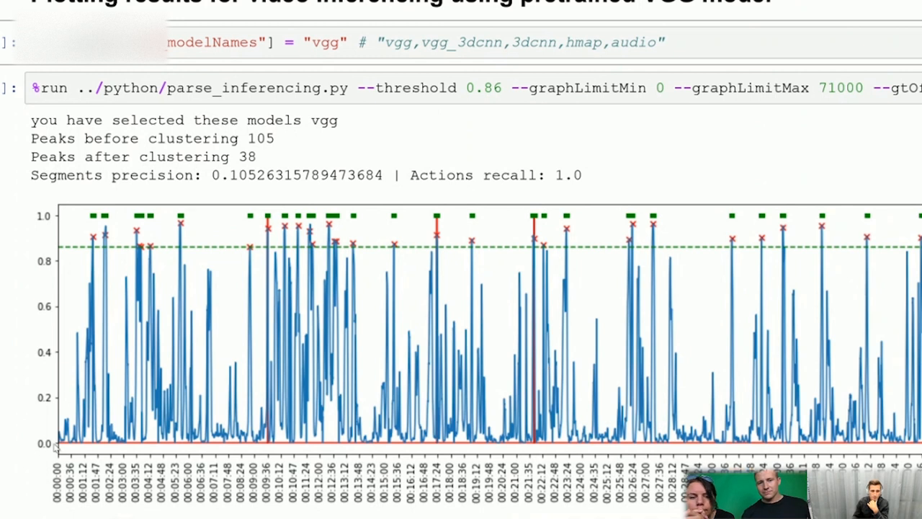
mouse_move(48, 418)
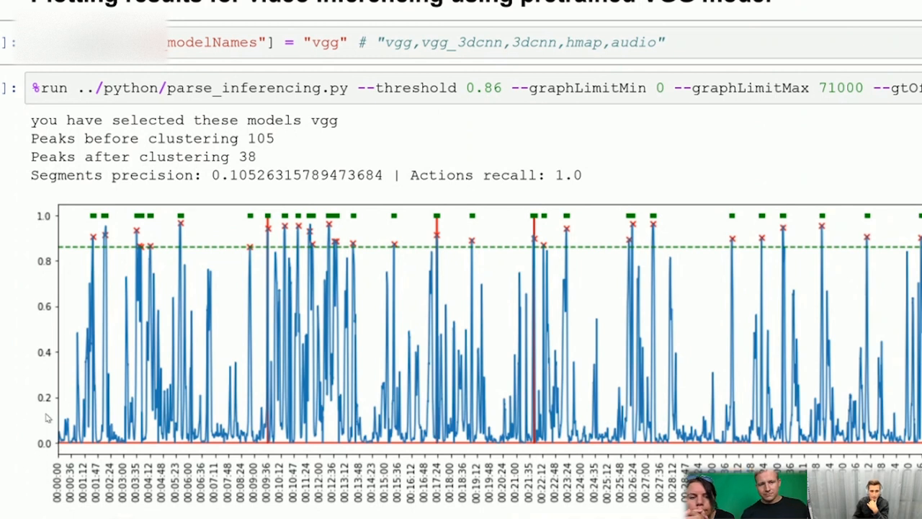
mouse_move(52, 227)
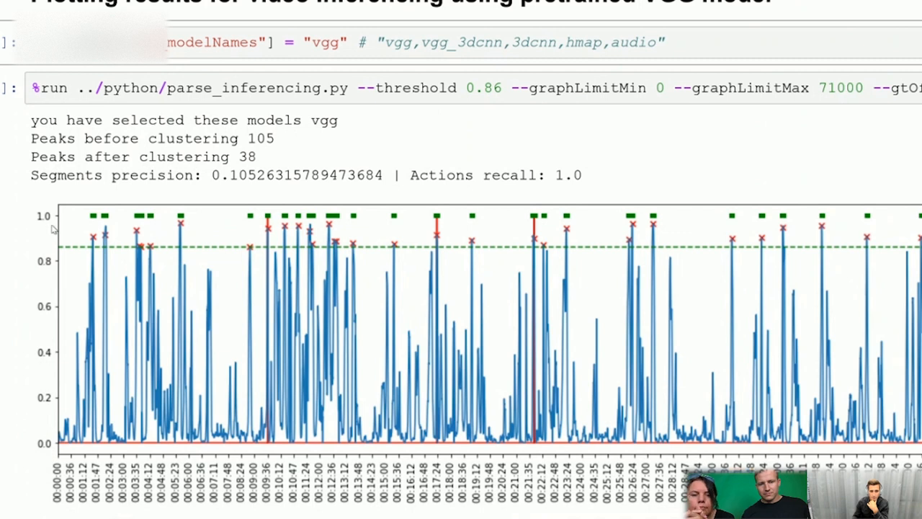
mouse_move(75, 438)
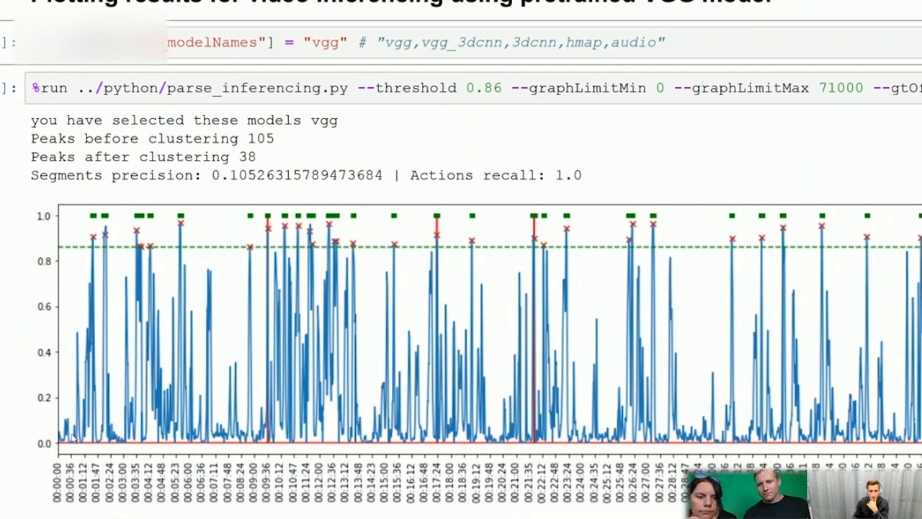
mouse_move(88, 382)
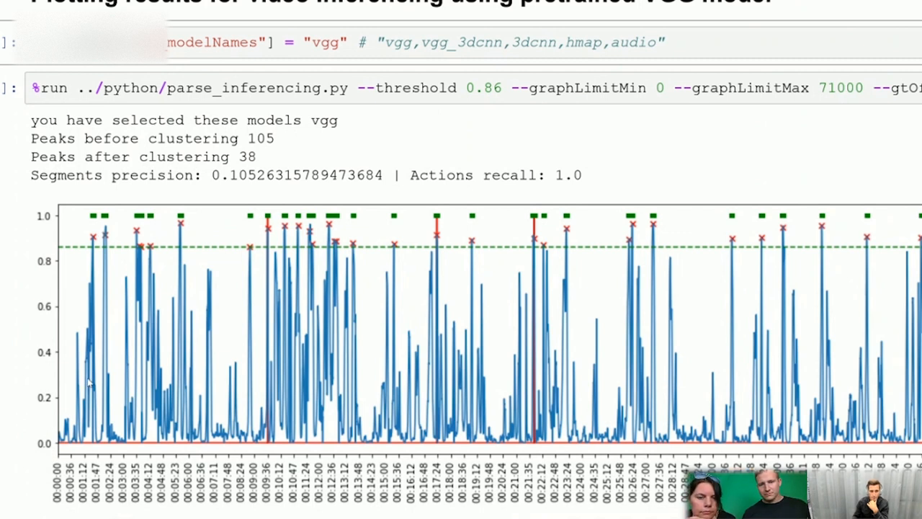
mouse_move(108, 258)
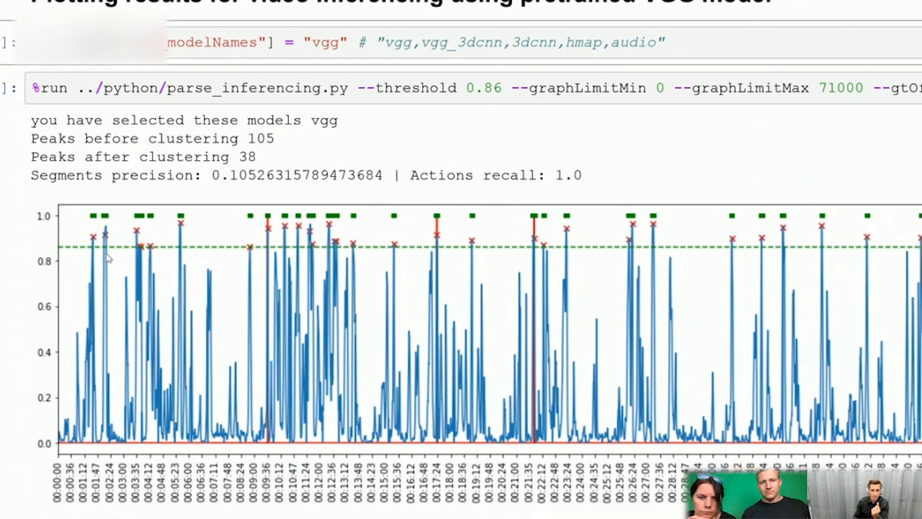
mouse_move(121, 261)
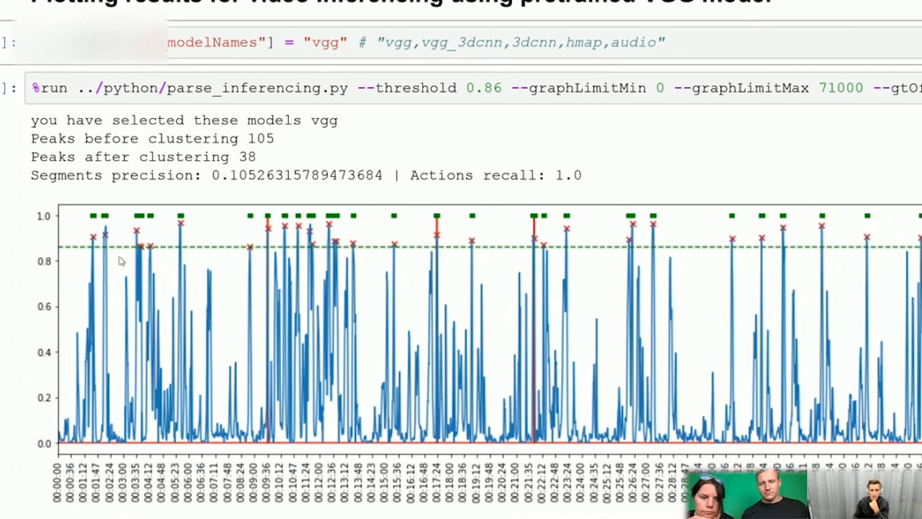
mouse_move(295, 223)
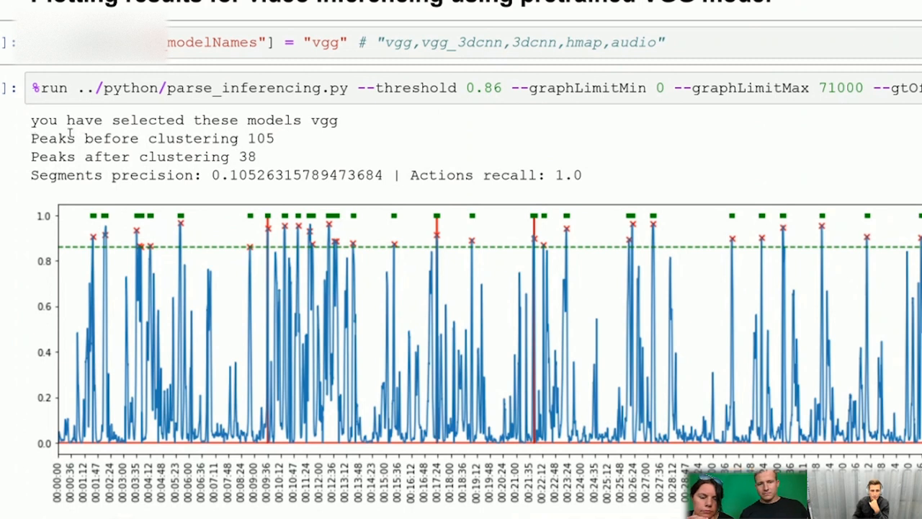
mouse_move(52, 458)
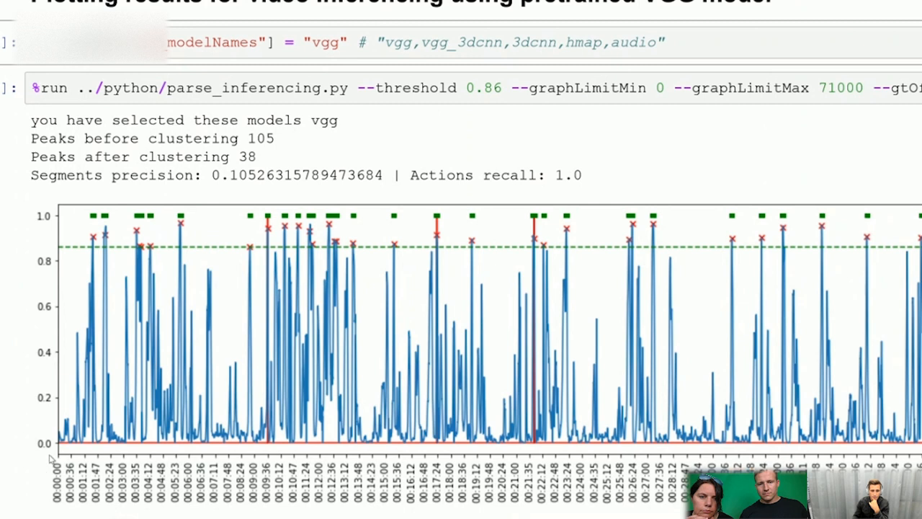
mouse_move(151, 406)
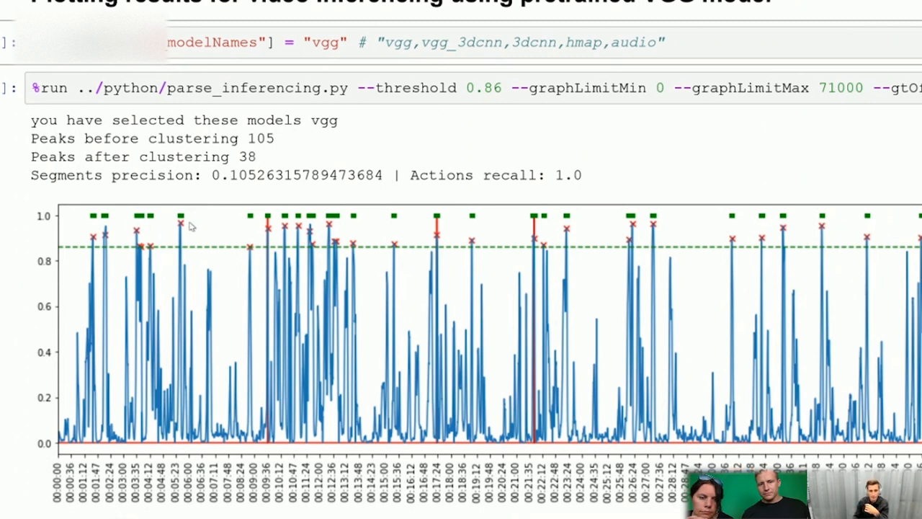
mouse_move(287, 243)
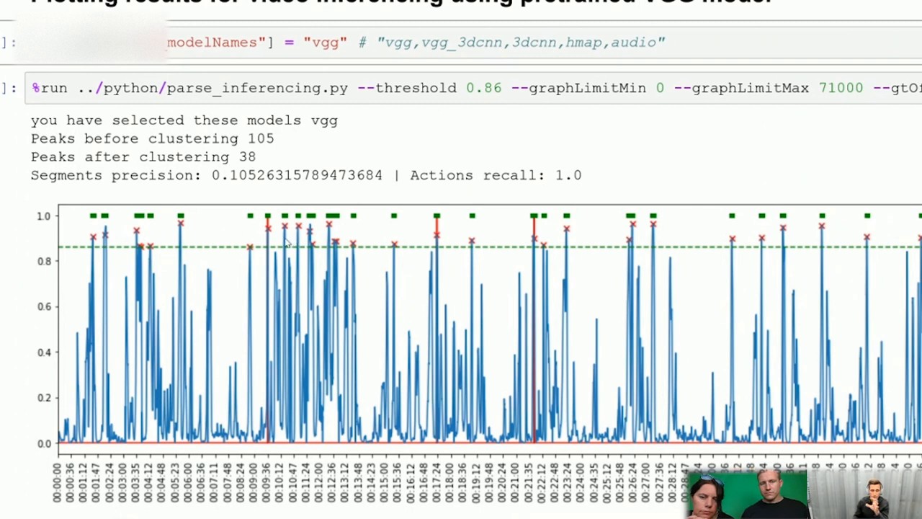
mouse_move(209, 161)
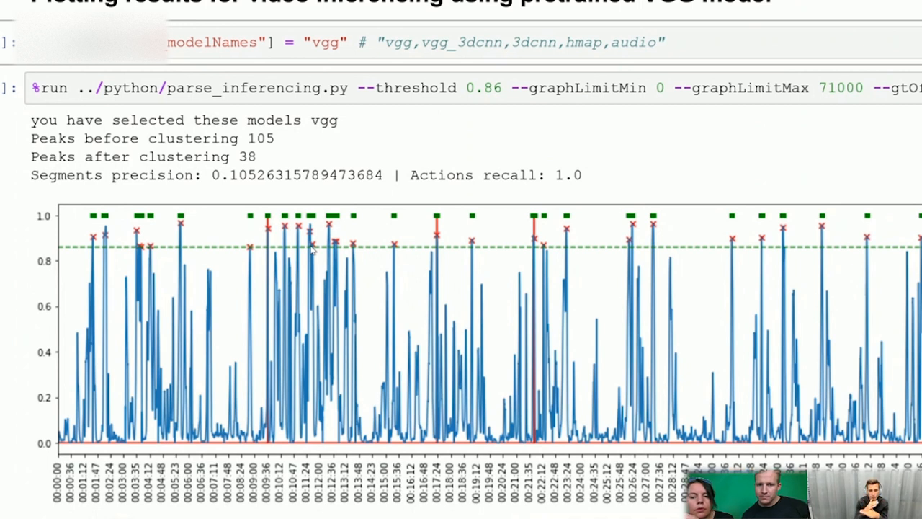
mouse_move(190, 229)
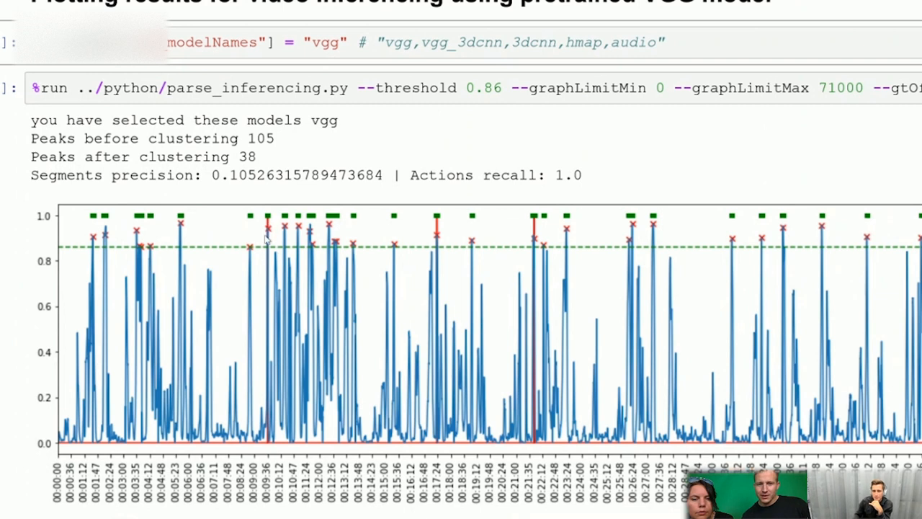
mouse_move(443, 234)
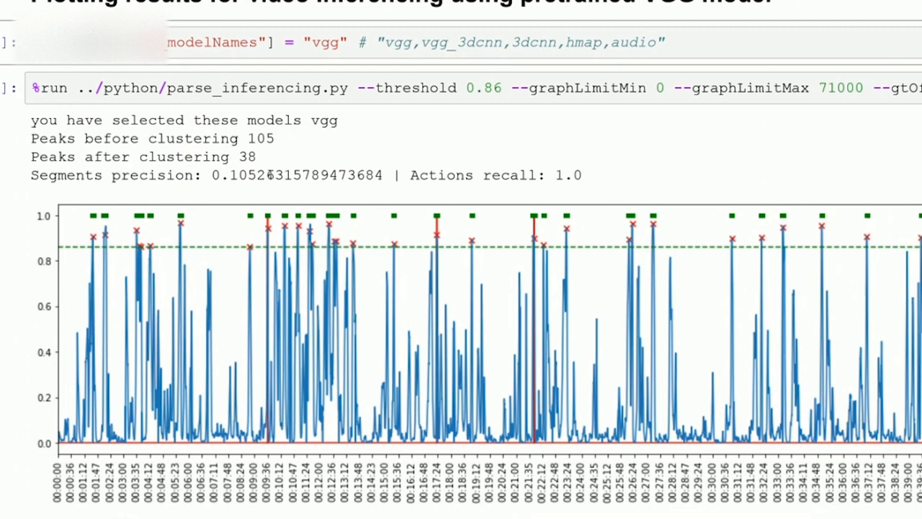
mouse_move(180, 252)
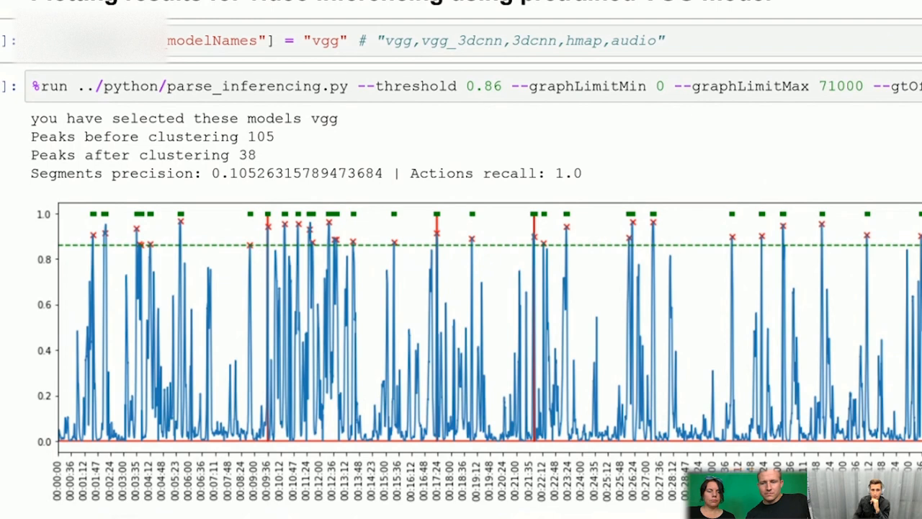
- Scroll past the full VGG plot to the ax.set_xlim(10000,20000) cell
scroll(down, 3)
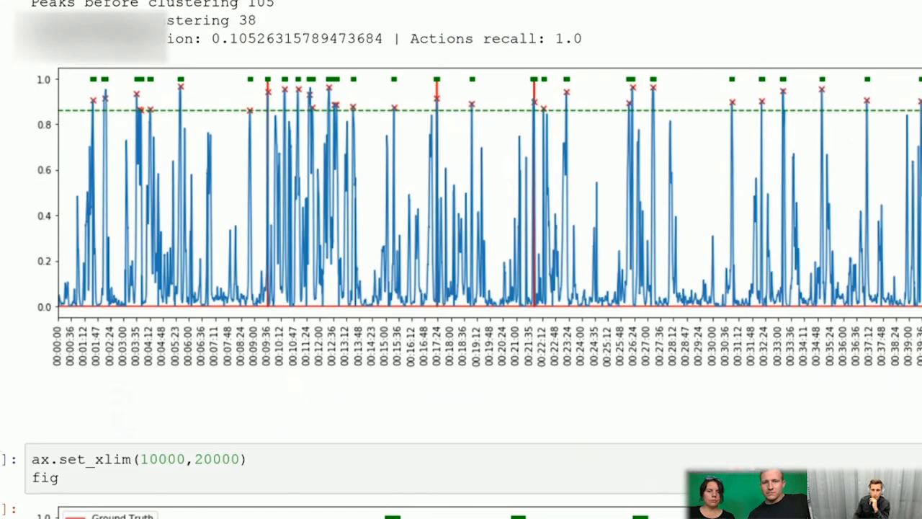
- Scroll past the zoomed VGG plot to the 'VGG with simple Conv3D' heading and its parse_inferencing cell
scroll(down, 3)
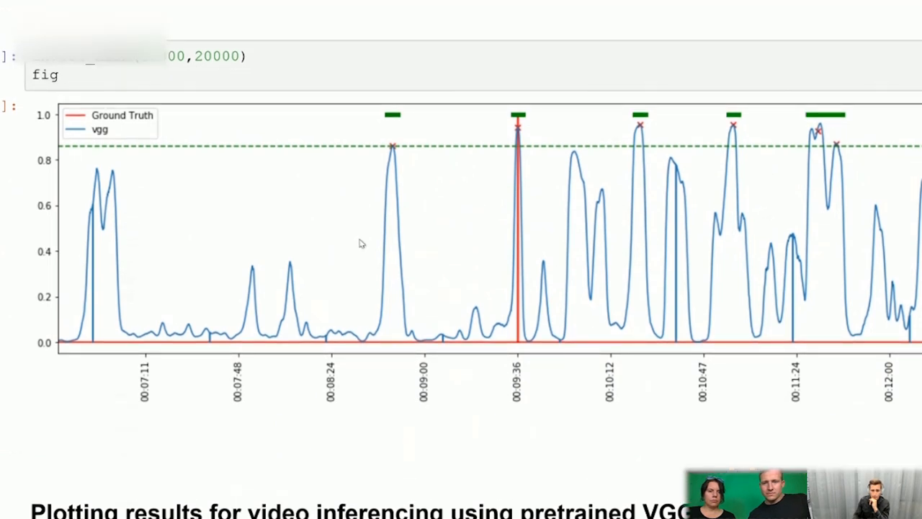
mouse_move(90, 155)
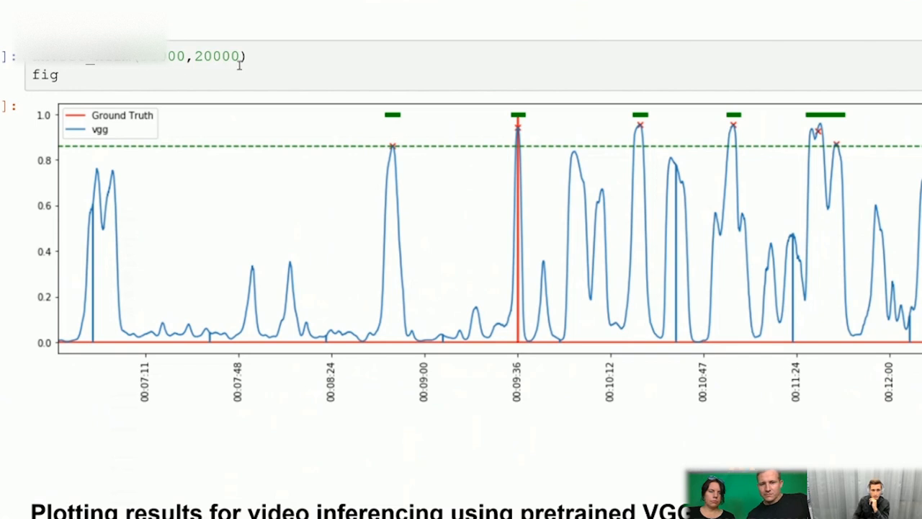
mouse_move(340, 333)
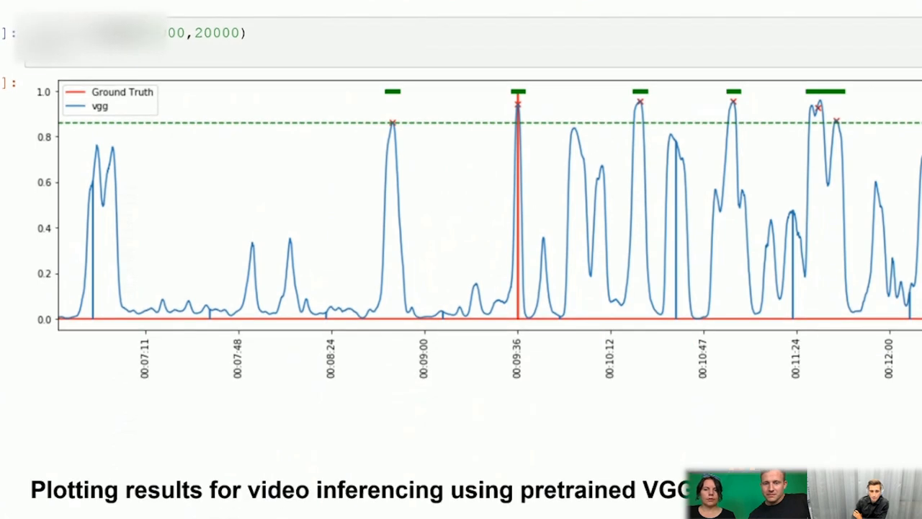
scroll(down, 3)
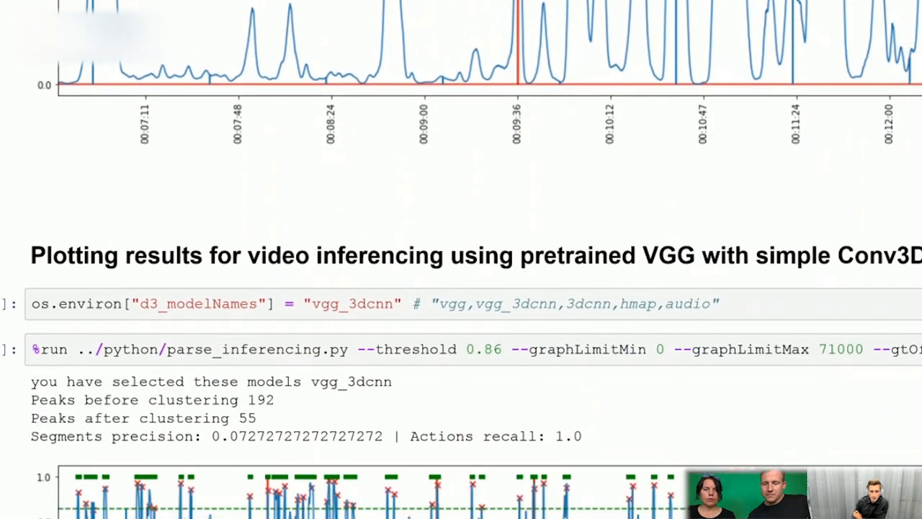
- Scroll past the full vgg and vgg_3dcnn plots to the zoomed 10000–20000 vgg_3dcnn plot
scroll(down, 3)
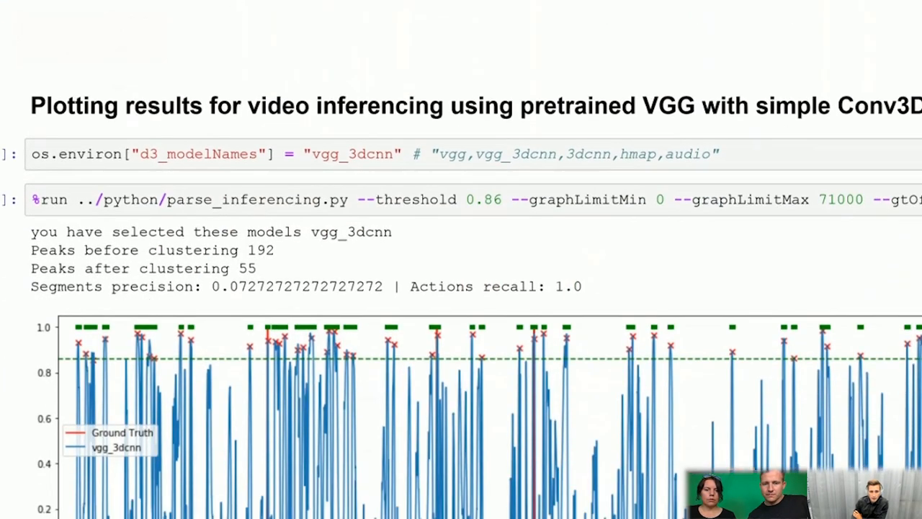
scroll(down, 3)
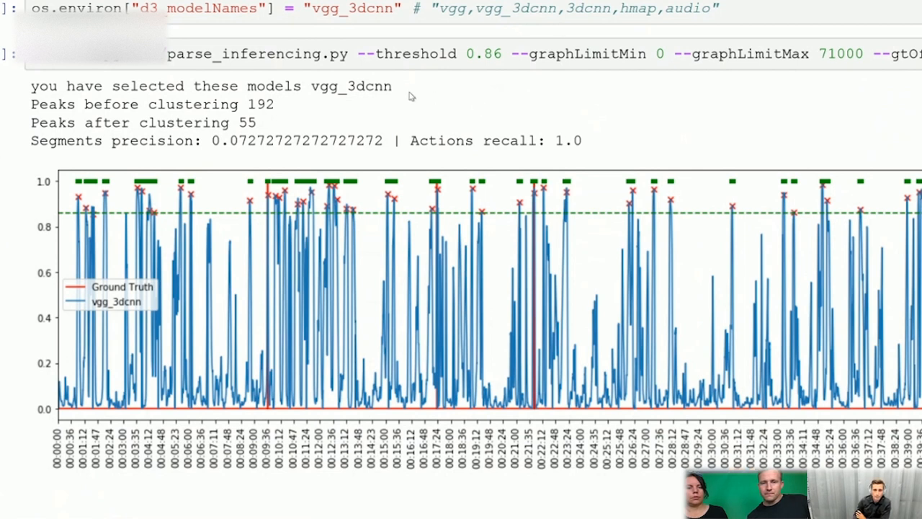
mouse_move(542, 143)
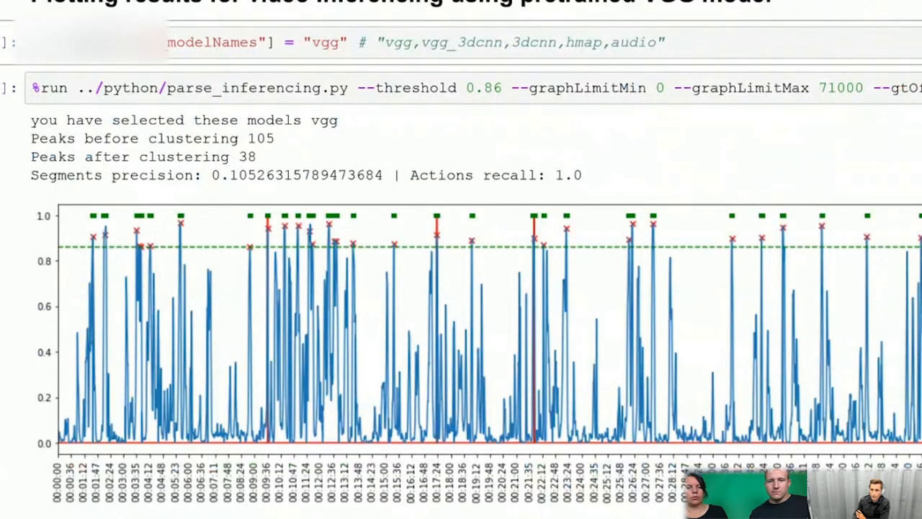
scroll(down, 3)
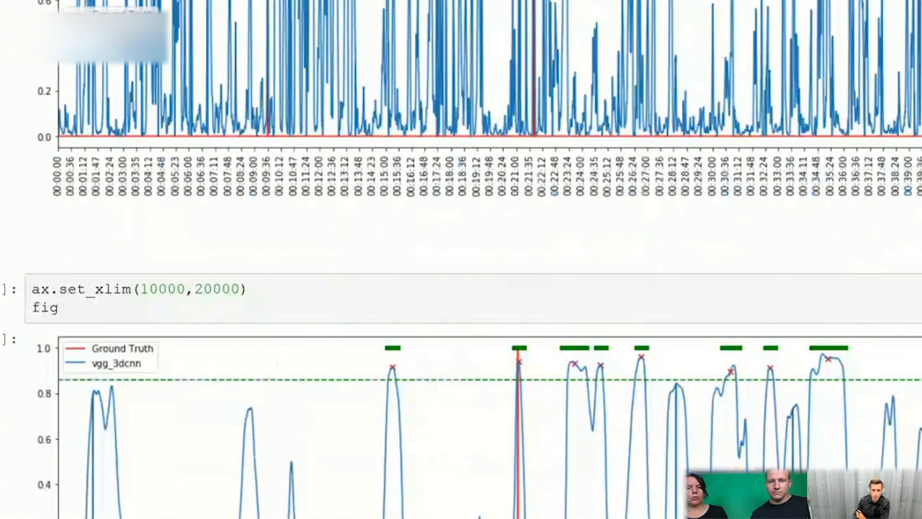
- Scroll past the zoomed vgg_3dcnn plot to the C3D model section and its 3dcnn run output
scroll(down, 3)
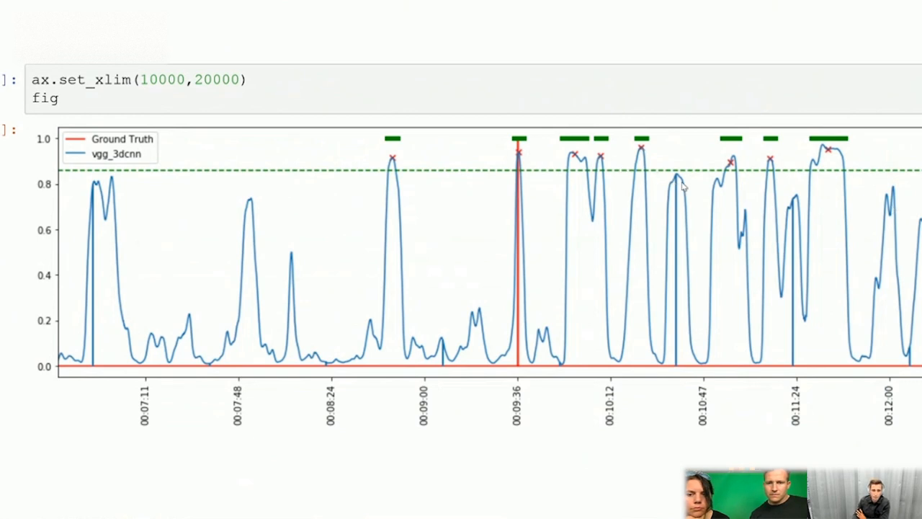
mouse_move(726, 207)
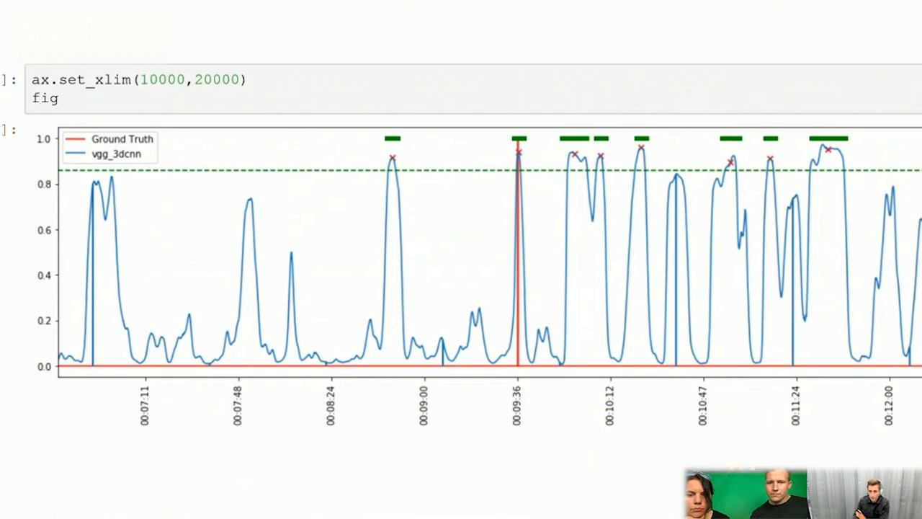
scroll(down, 3)
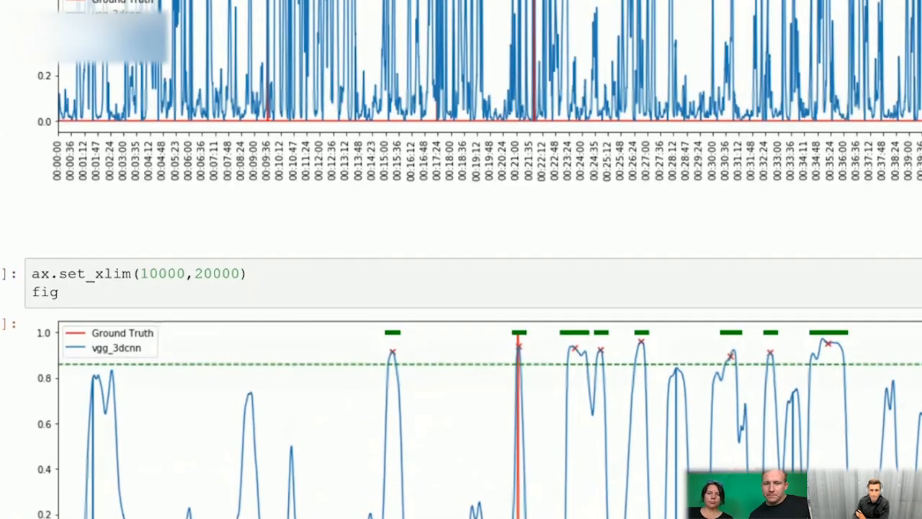
scroll(down, 3)
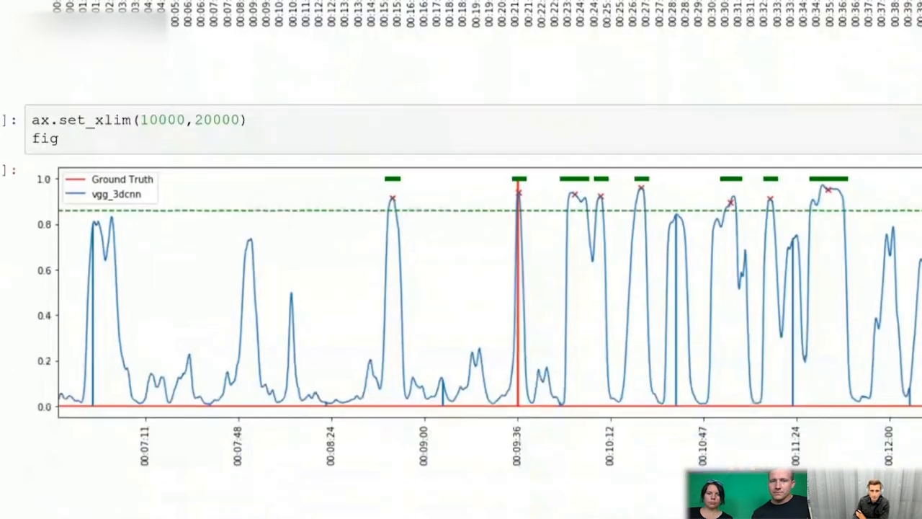
scroll(down, 3)
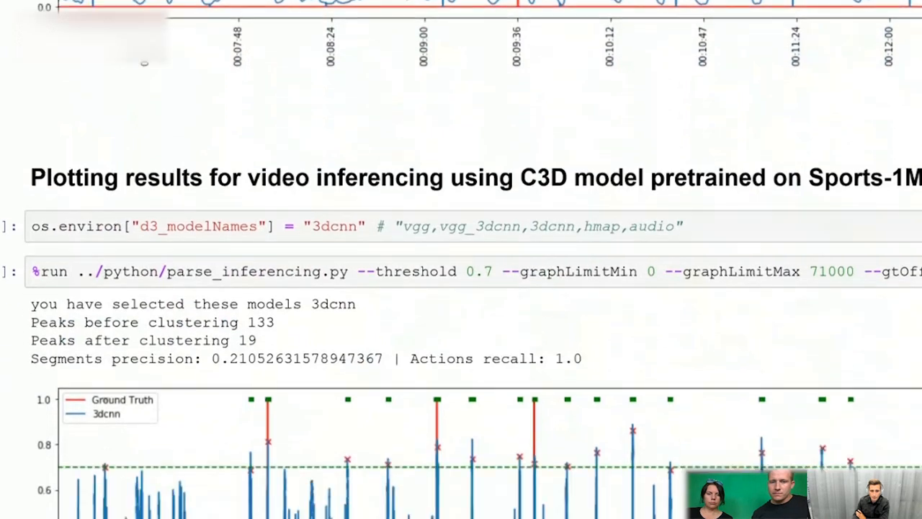
scroll(down, 3)
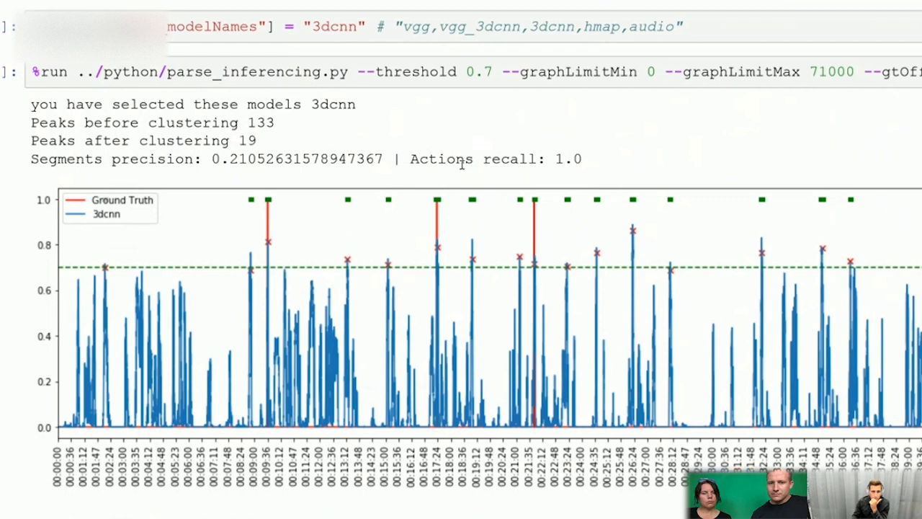
mouse_move(539, 158)
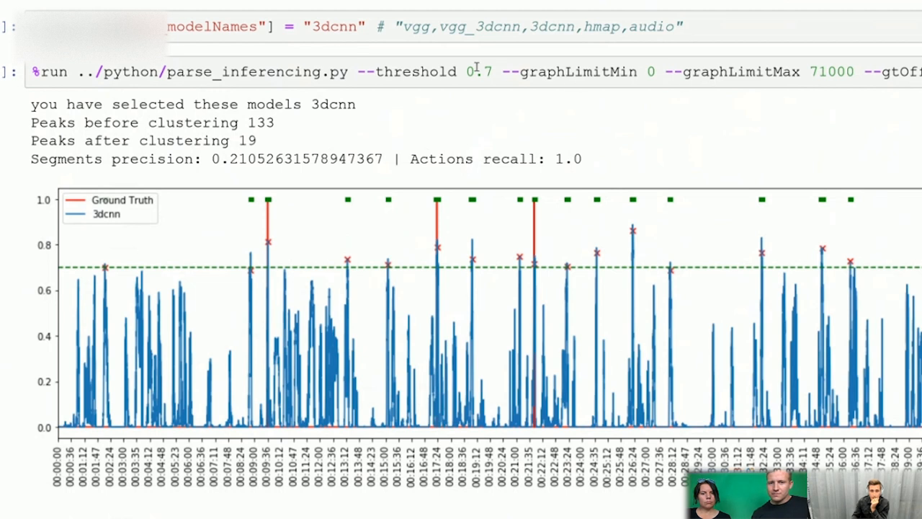
mouse_move(279, 254)
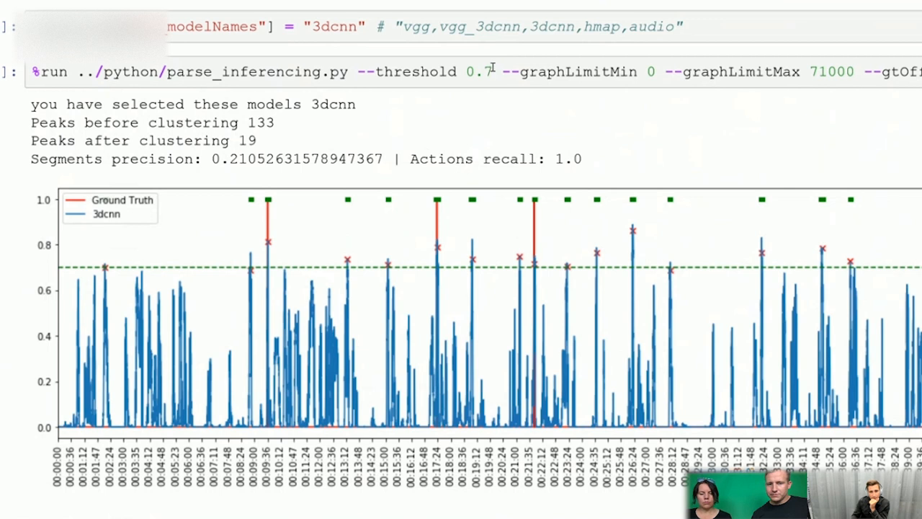
double_click(417, 72)
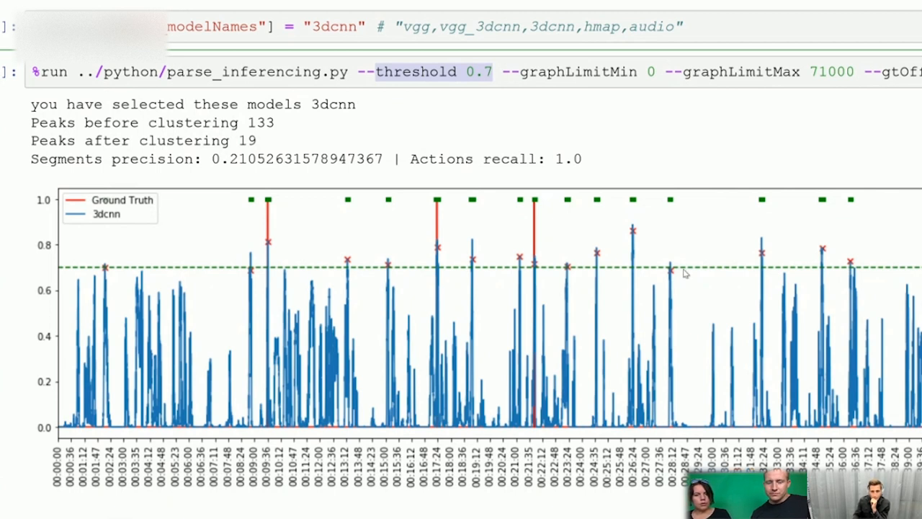
mouse_move(624, 178)
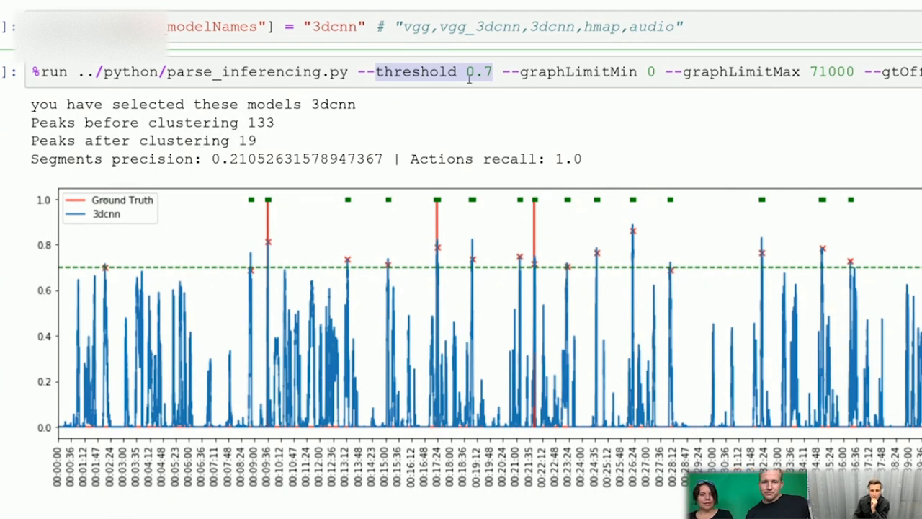
mouse_move(582, 153)
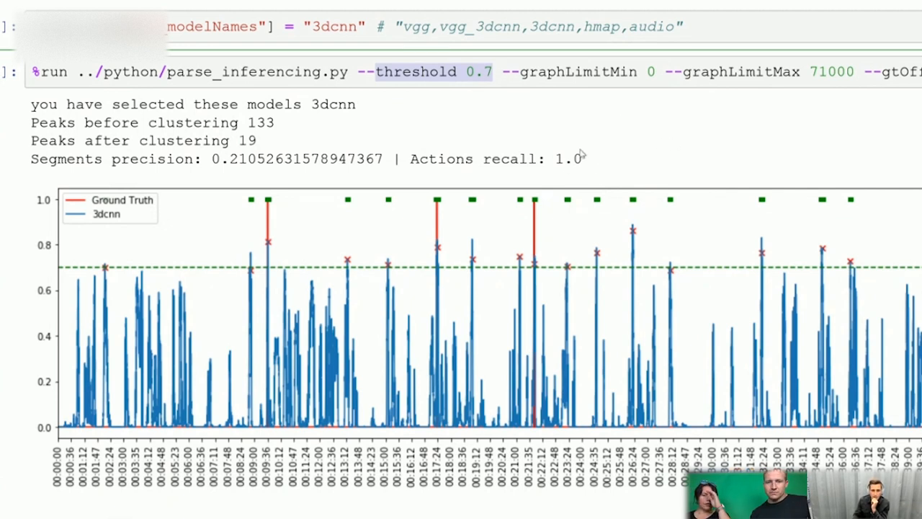
- Scroll below the 3dcnn plot to its zoomed 10000–20000 view with the ground-truth peaks
scroll(down, 3)
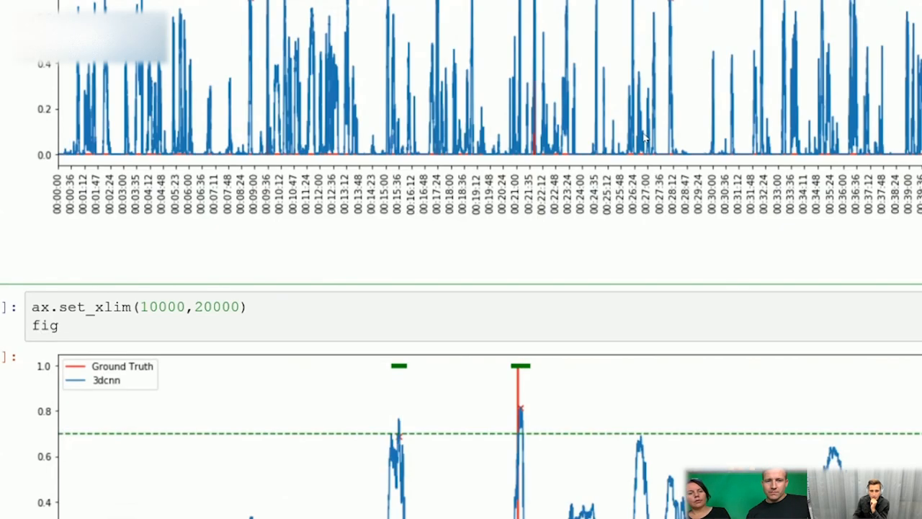
scroll(down, 3)
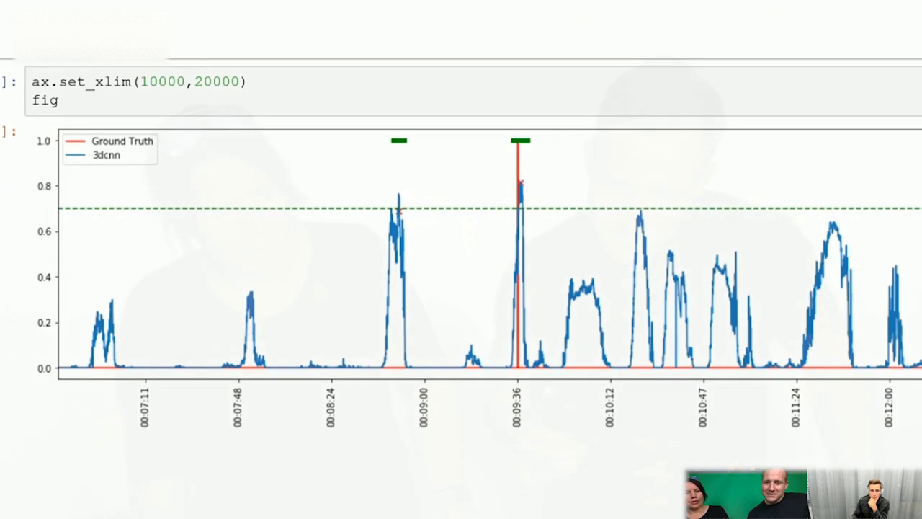
mouse_move(569, 254)
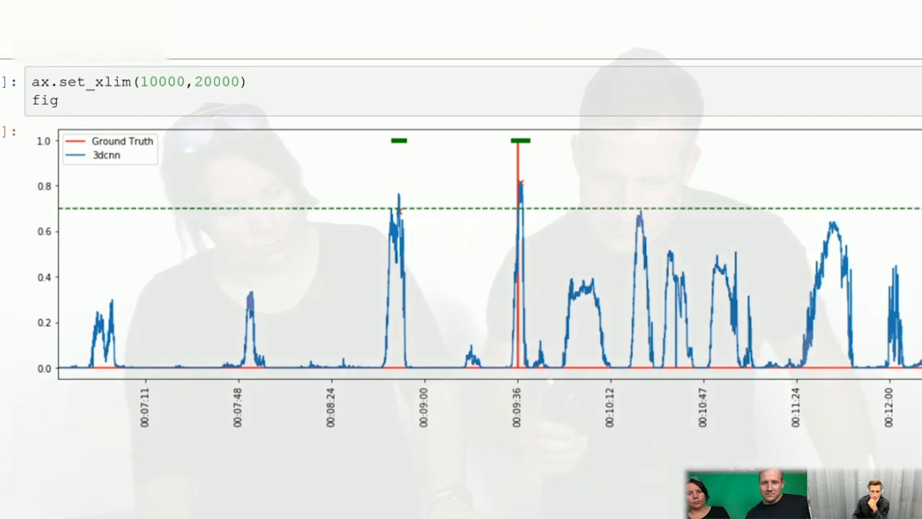
scroll(down, 3)
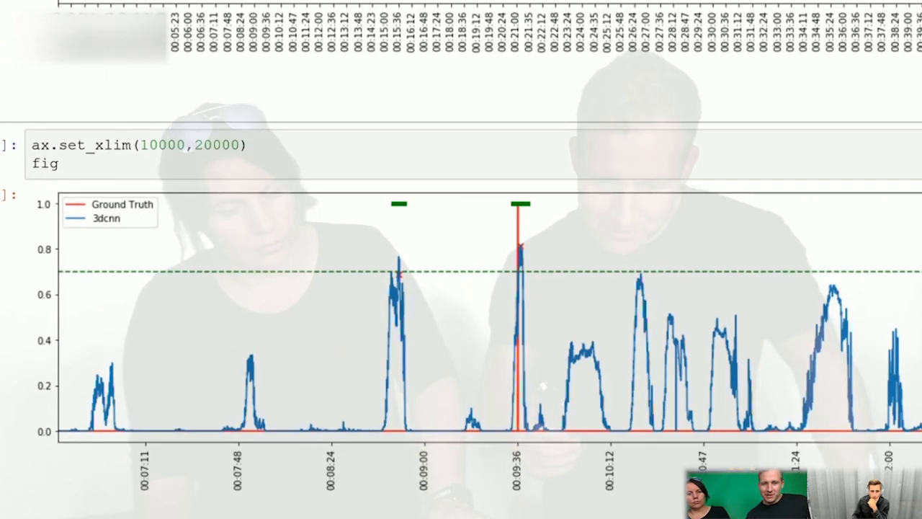
scroll(down, 3)
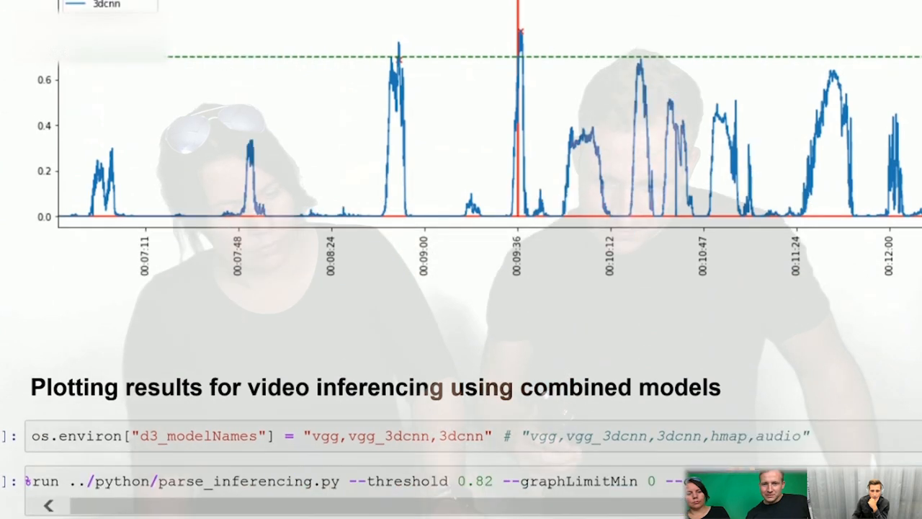
click(40, 482)
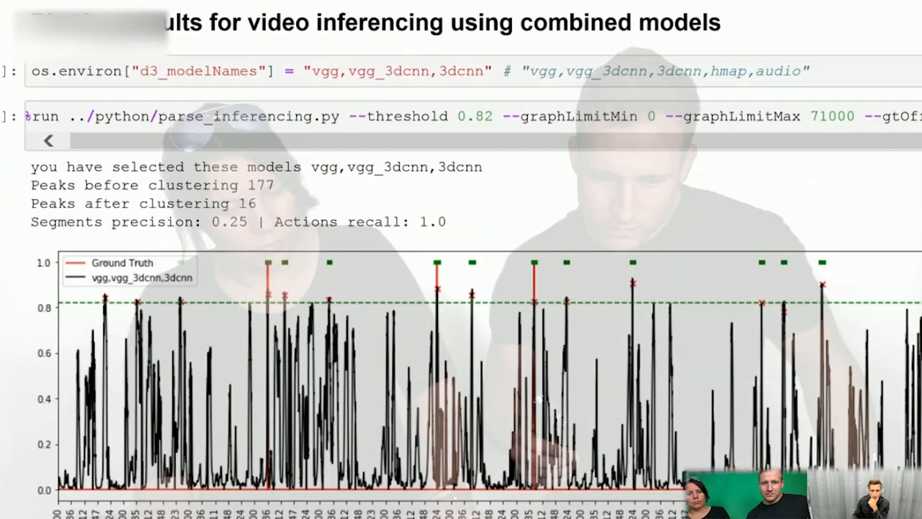
scroll(down, 3)
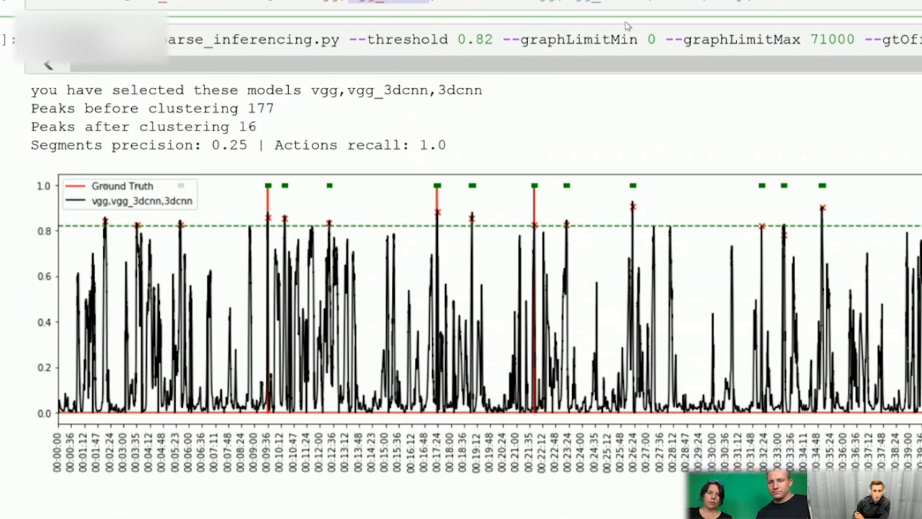
scroll(down, 3)
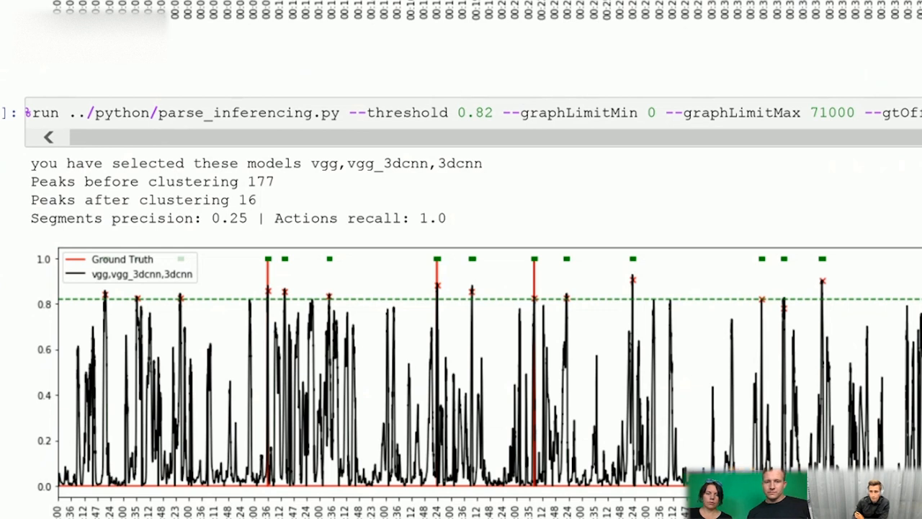
mouse_move(262, 184)
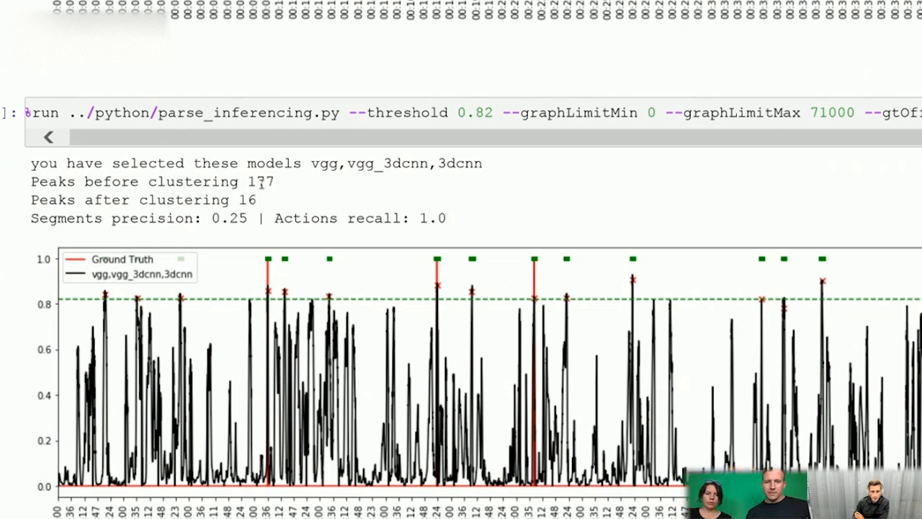
scroll(down, 3)
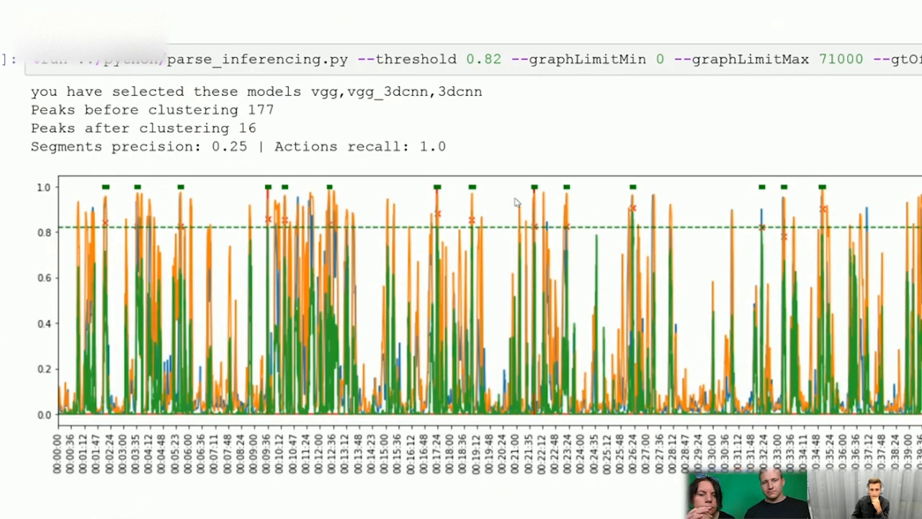
mouse_move(452, 128)
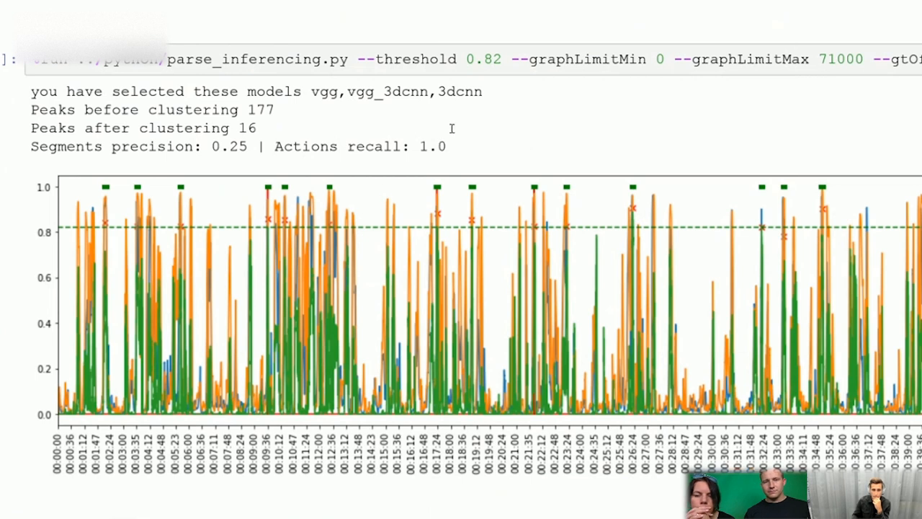
mouse_move(479, 152)
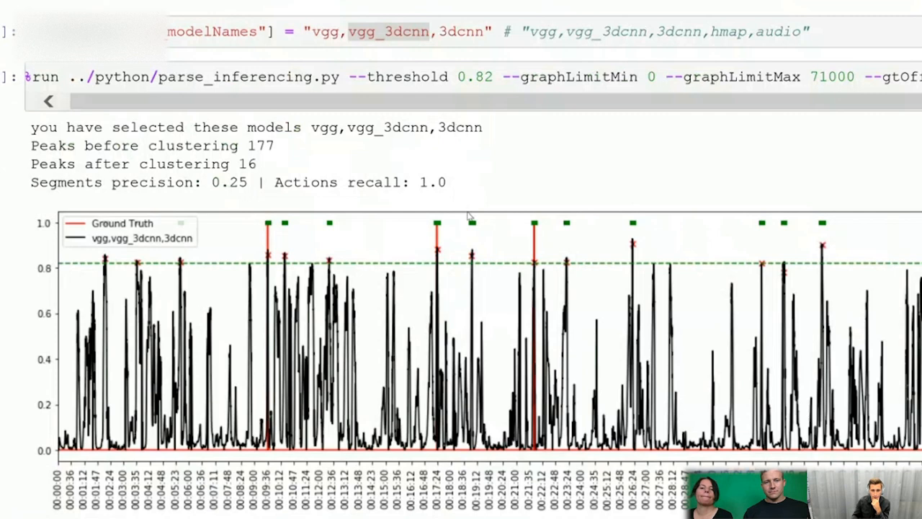
- Scroll past the per-model overlay plot to the ax.set_xlim(10000,20000) zoomed figure
scroll(down, 3)
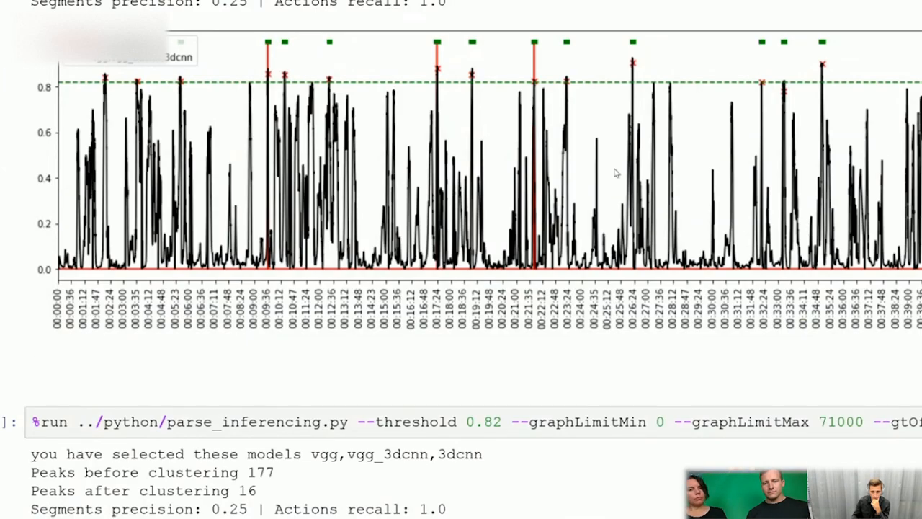
scroll(down, 3)
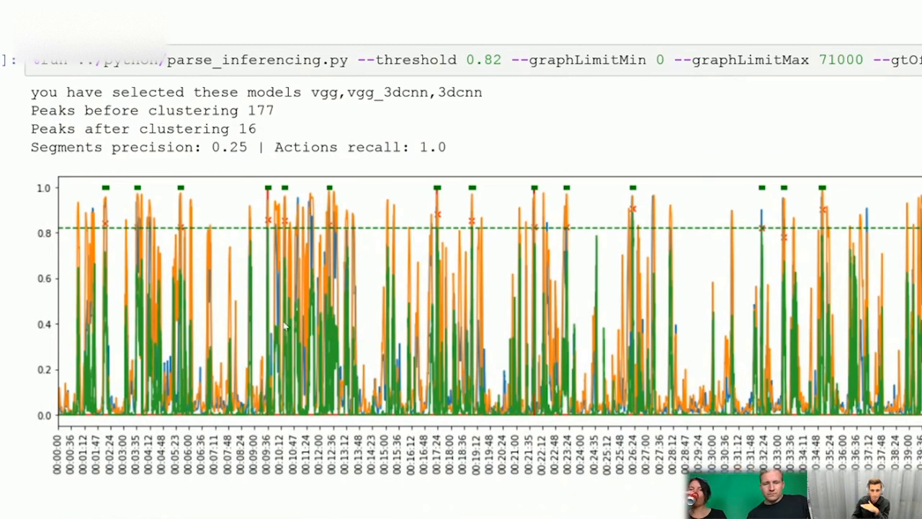
mouse_move(820, 352)
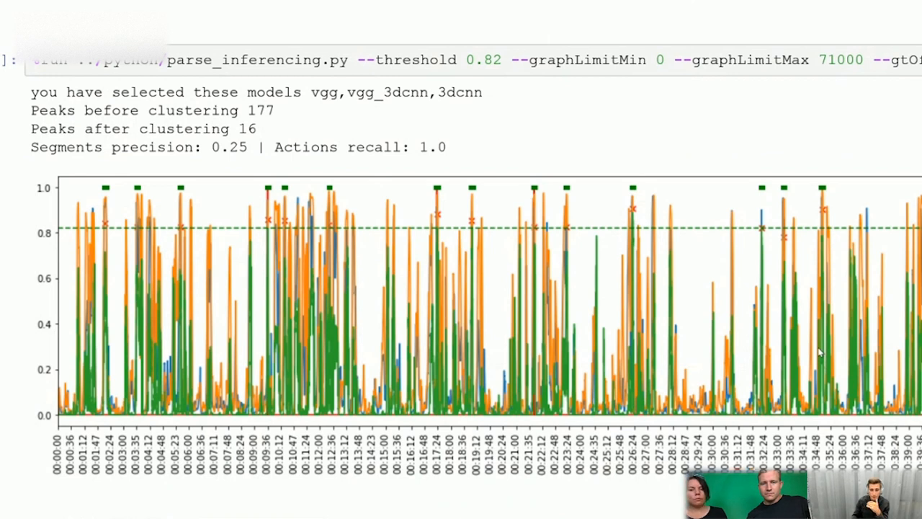
mouse_move(421, 341)
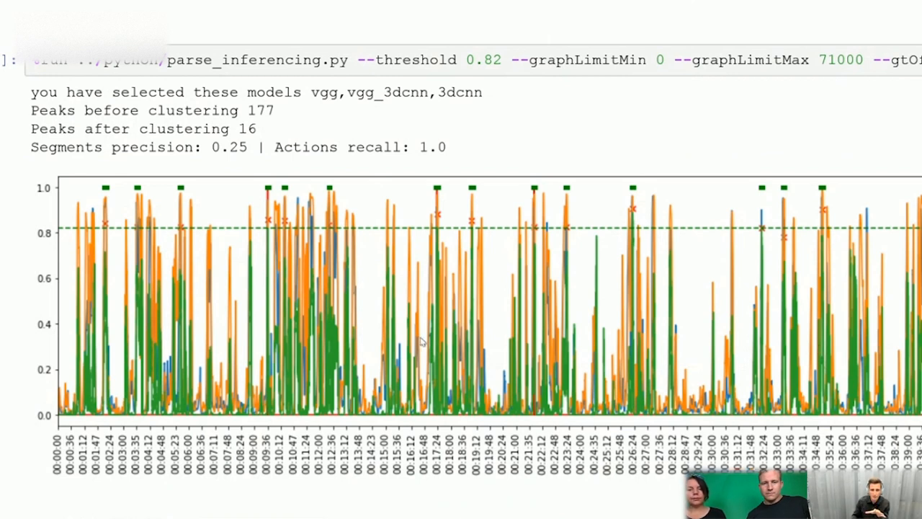
mouse_move(324, 335)
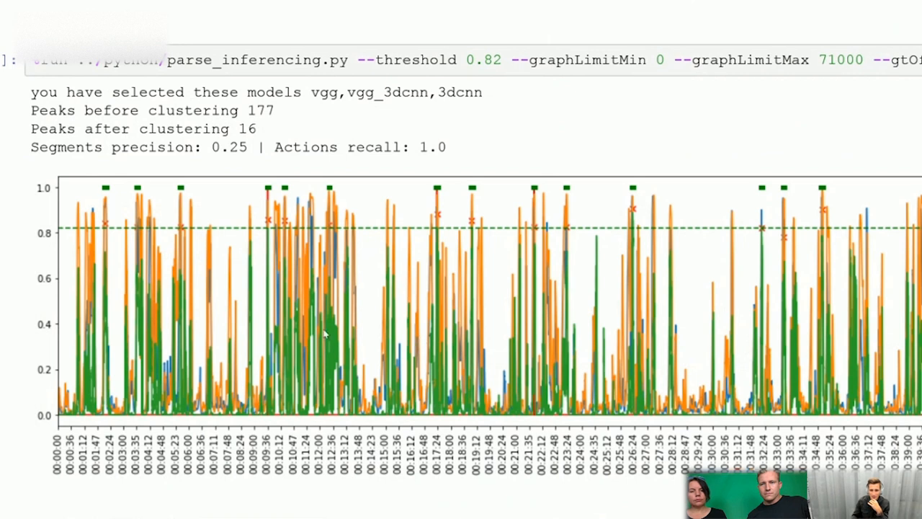
mouse_move(371, 332)
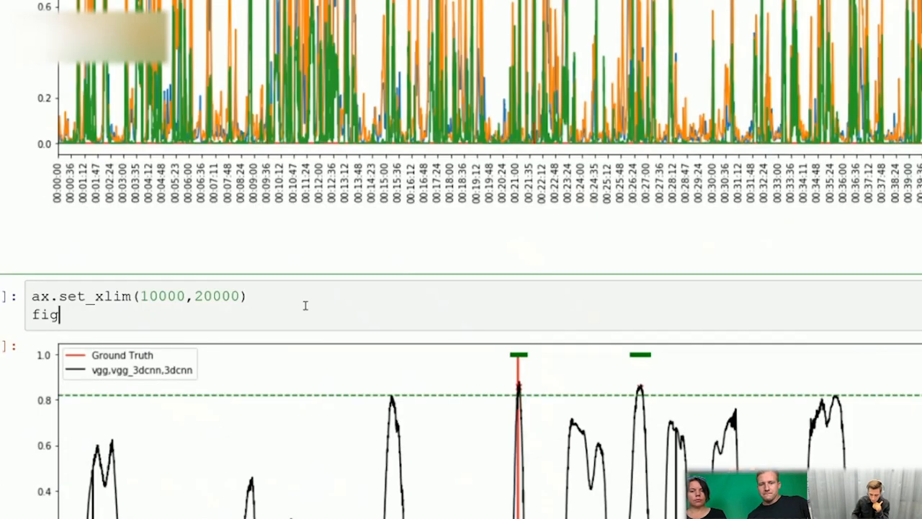
- Scroll past the zoomed plot toward the get_model Sequential Conv3D definition
scroll(down, 3)
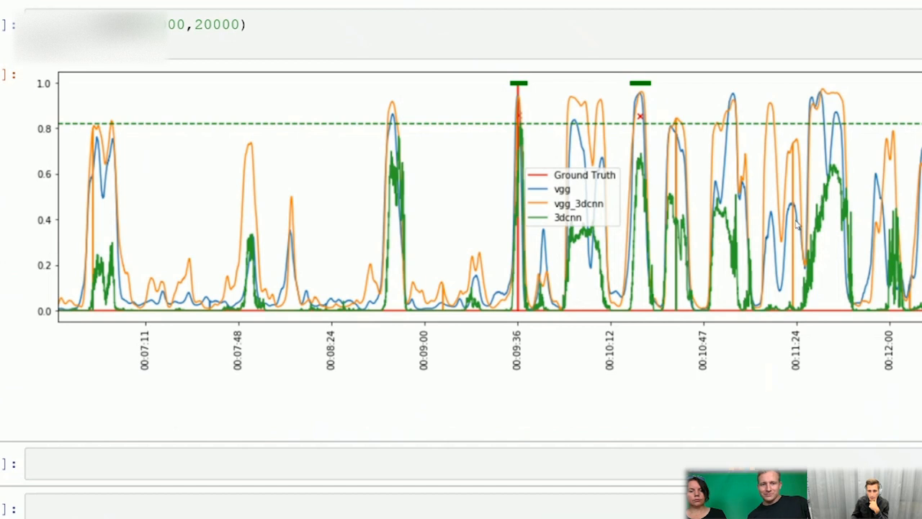
mouse_move(454, 257)
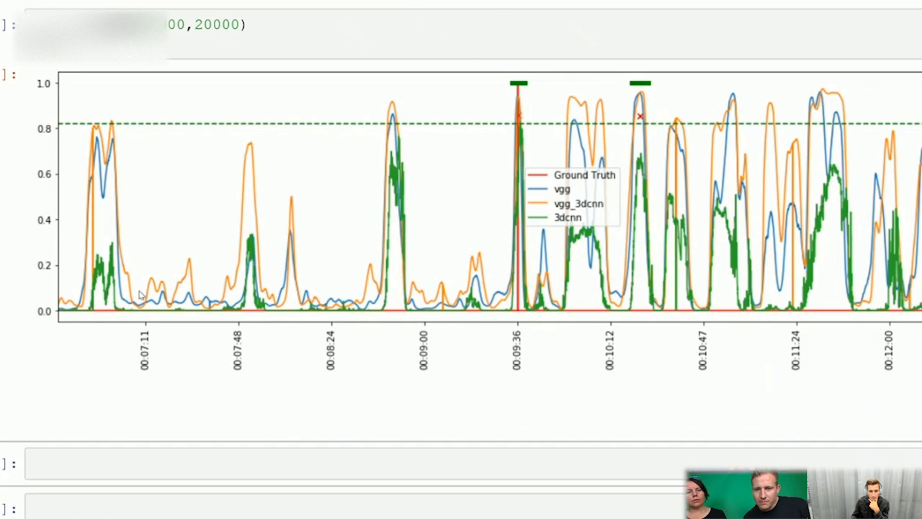
mouse_move(727, 247)
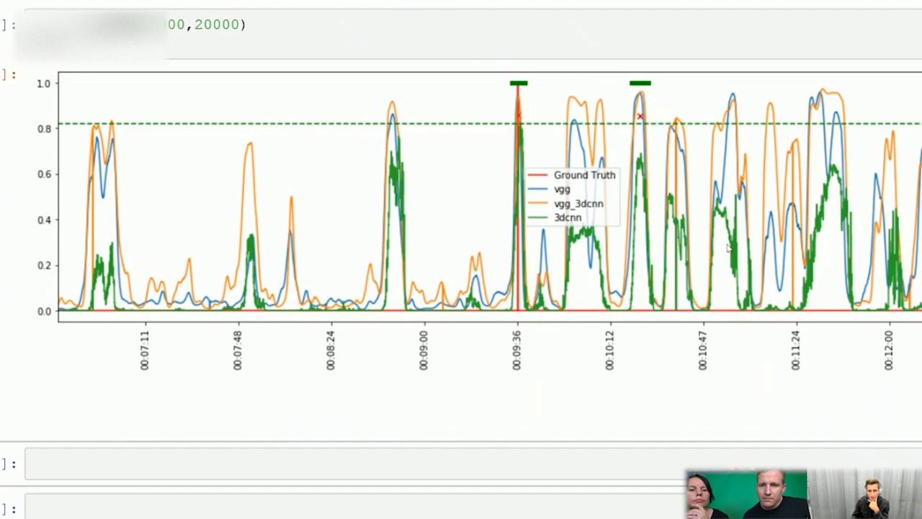
mouse_move(807, 98)
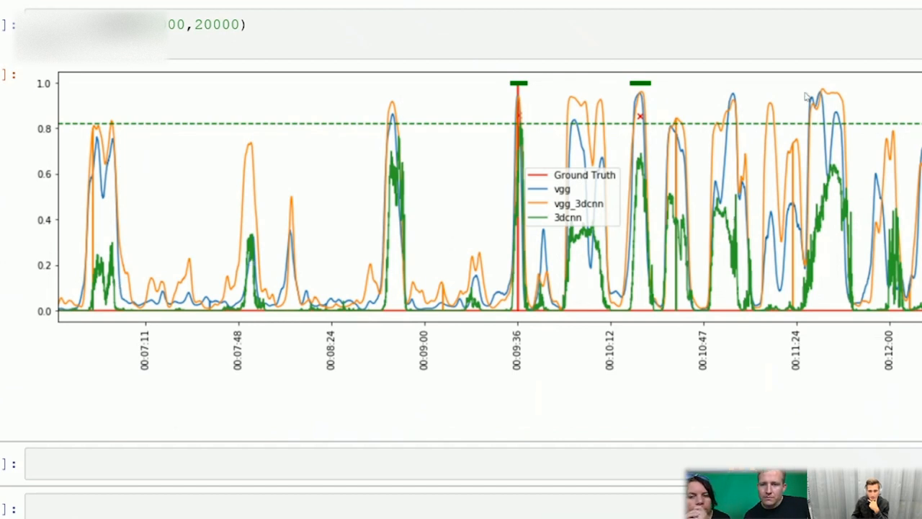
mouse_move(836, 217)
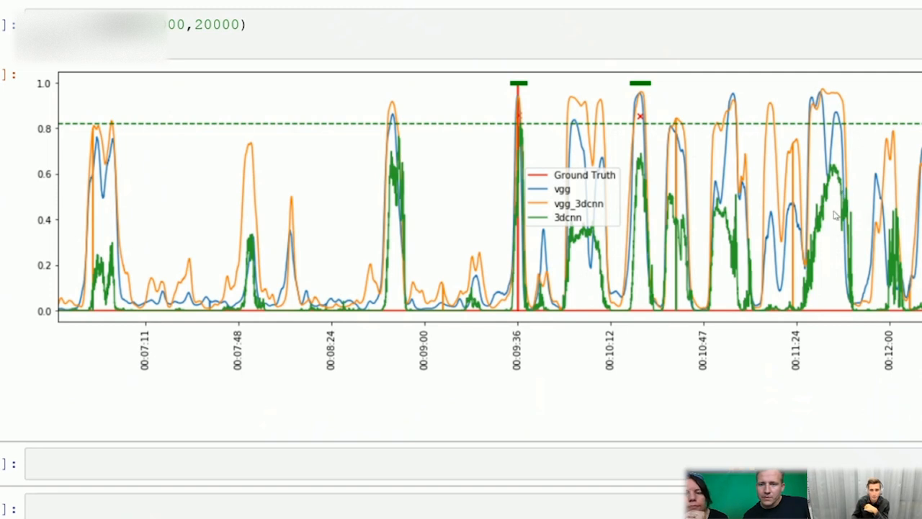
mouse_move(853, 190)
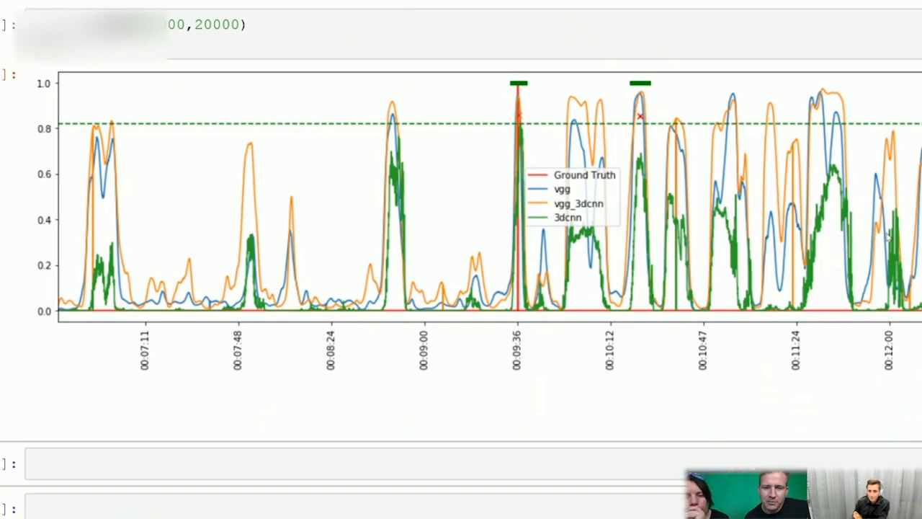
mouse_move(853, 195)
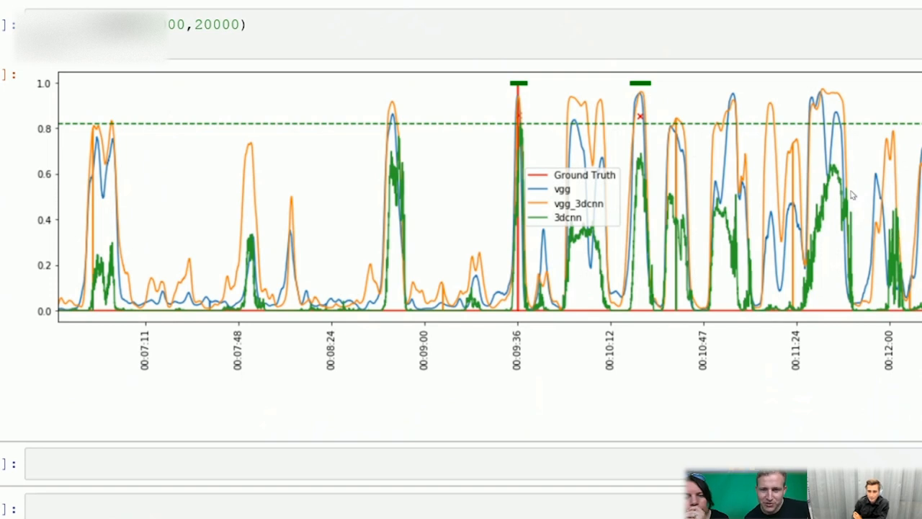
mouse_move(847, 189)
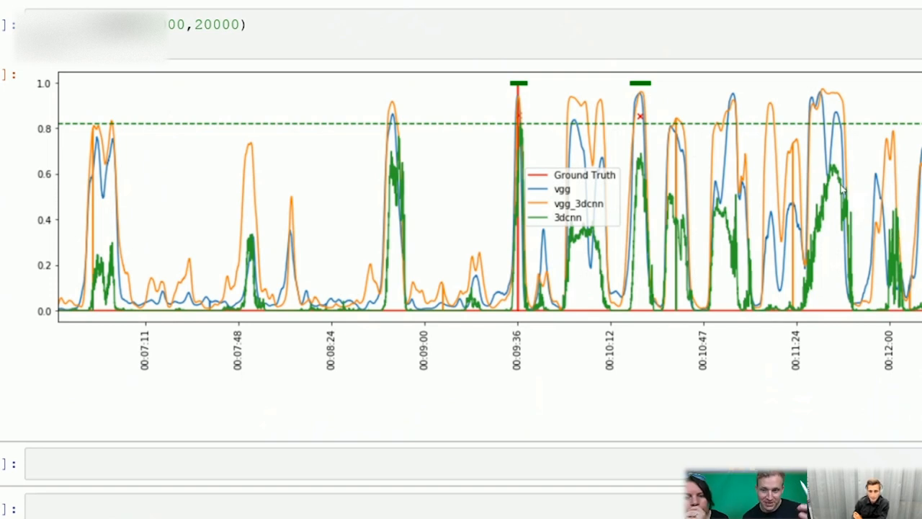
mouse_move(867, 245)
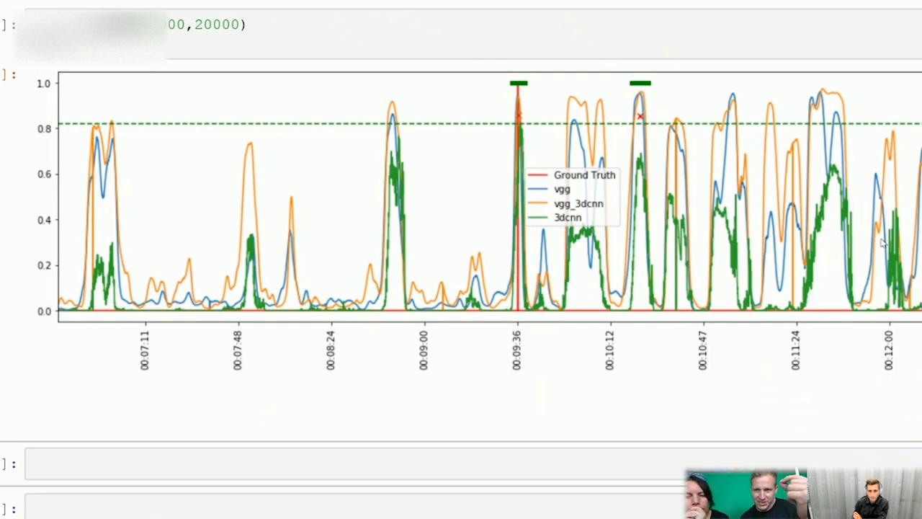
mouse_move(856, 242)
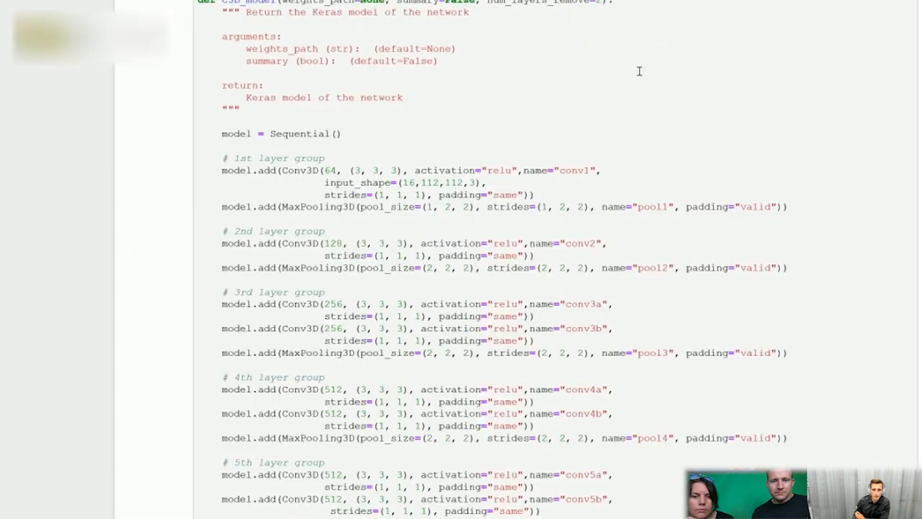
- Bring the Conv3D layer groups through the fc8 Dense line into view
scroll(down, 3)
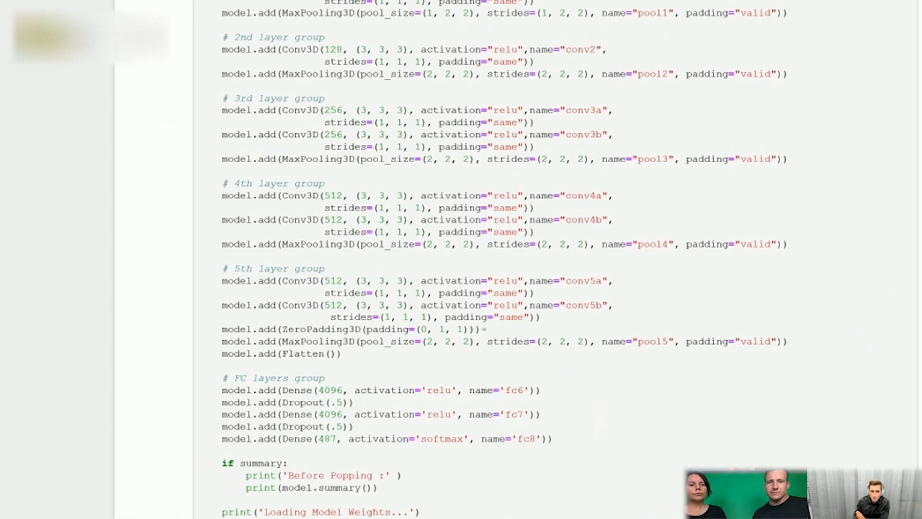
mouse_move(588, 157)
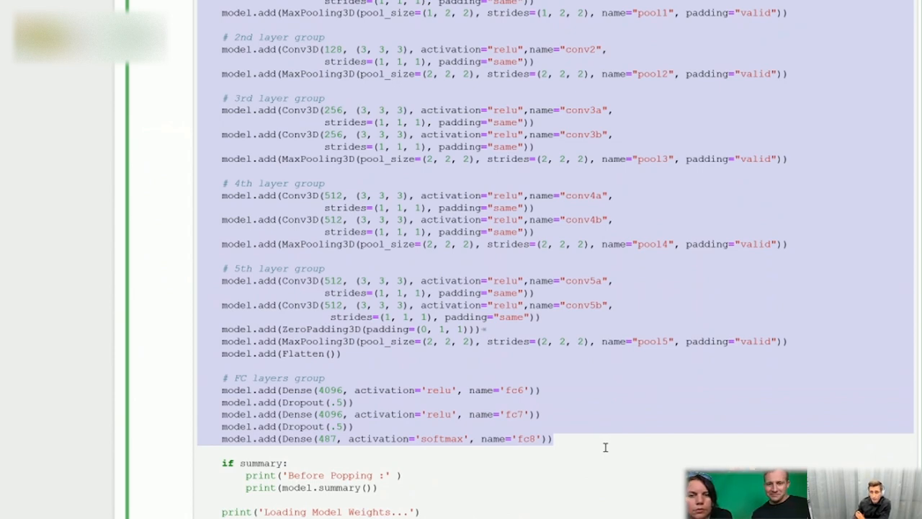
mouse_move(591, 431)
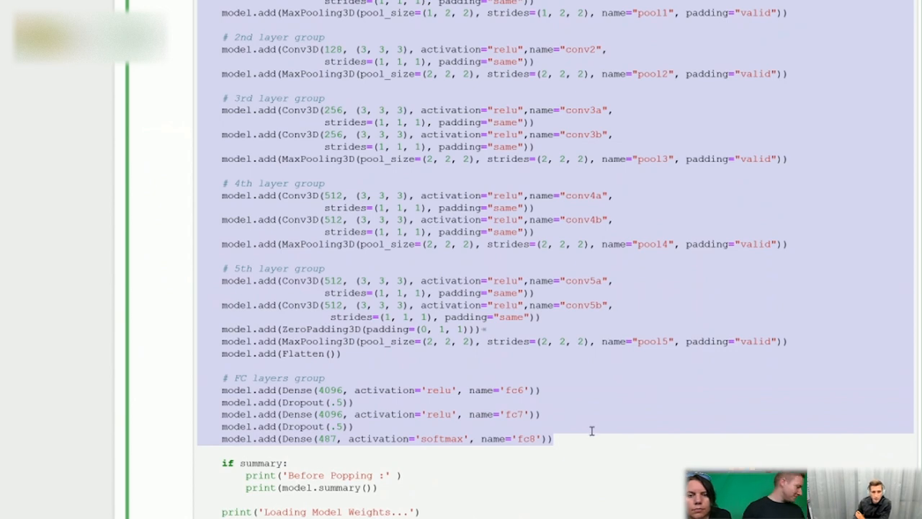
- Highlight the 487-class output size of the last Dense layer, then reveal the weight-loading code
scroll(down, 3)
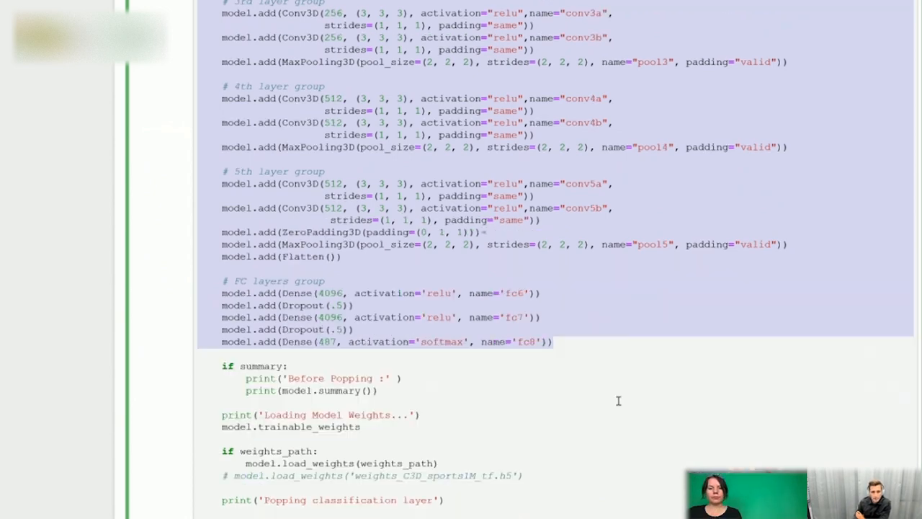
scroll(down, 3)
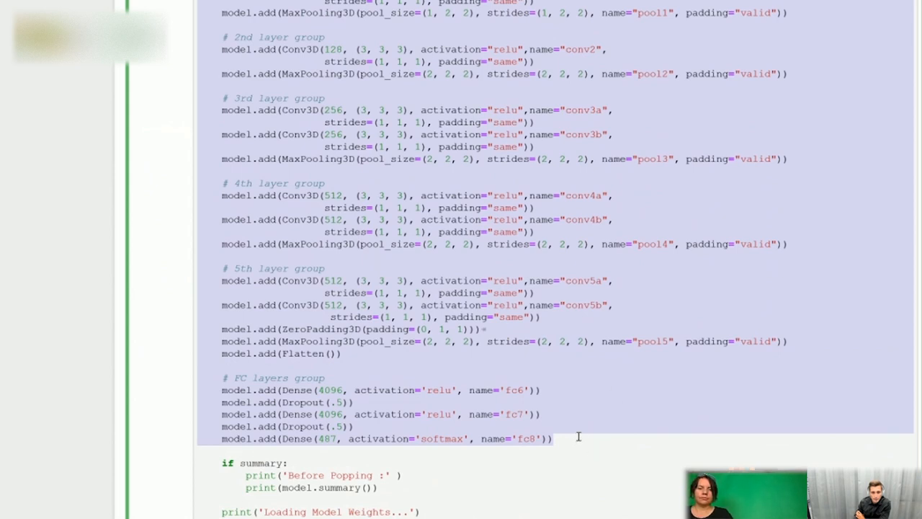
scroll(down, 3)
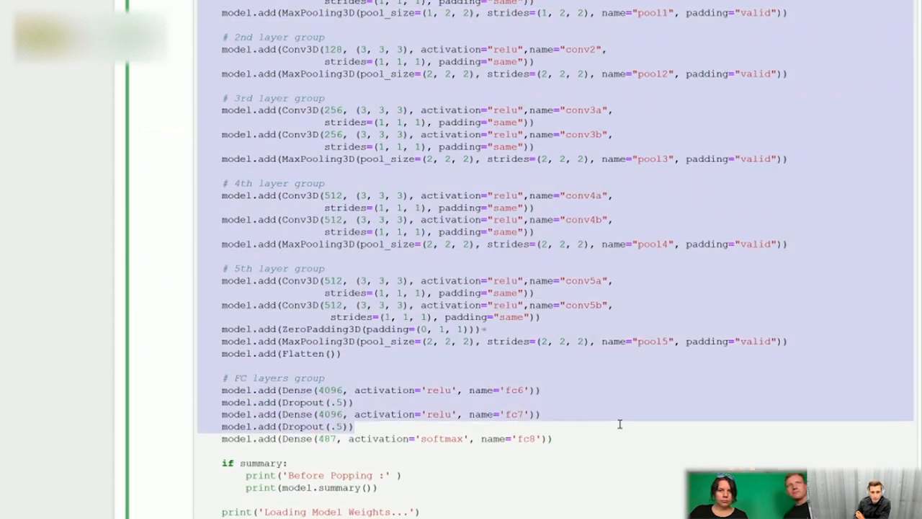
click(288, 438)
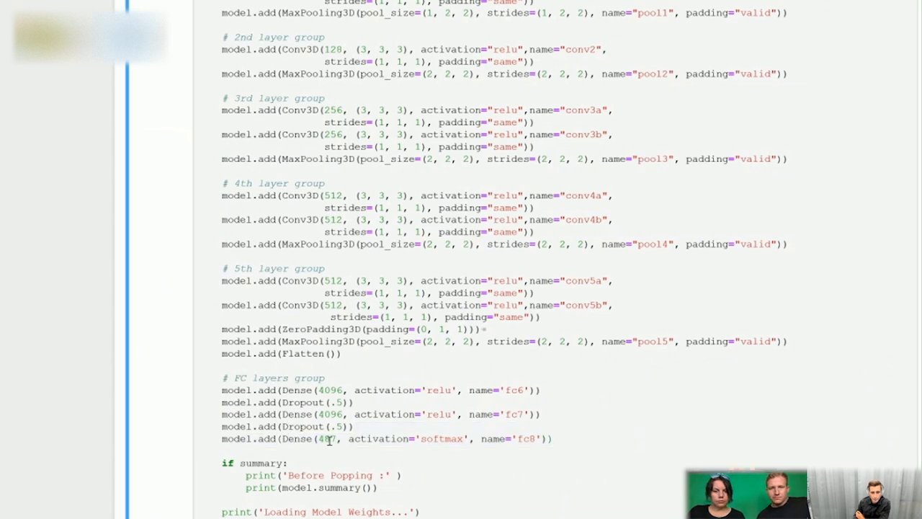
double_click(295, 438)
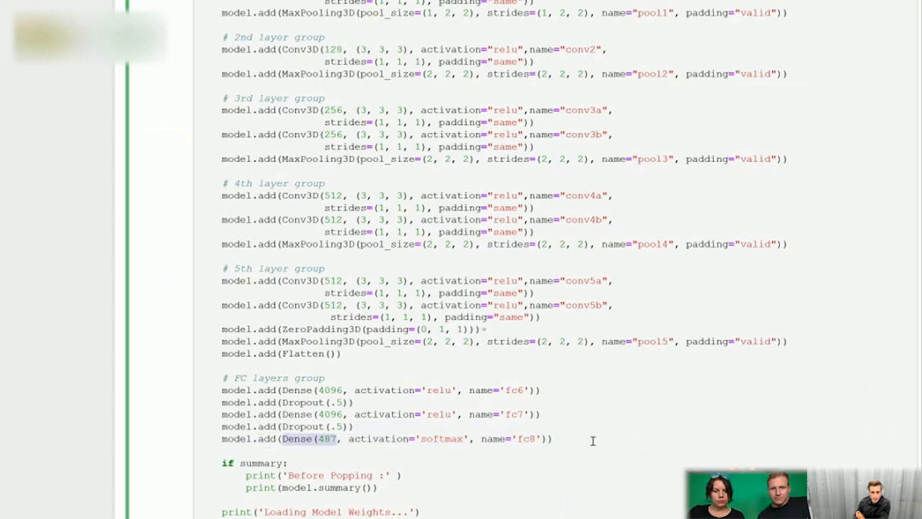
scroll(down, 3)
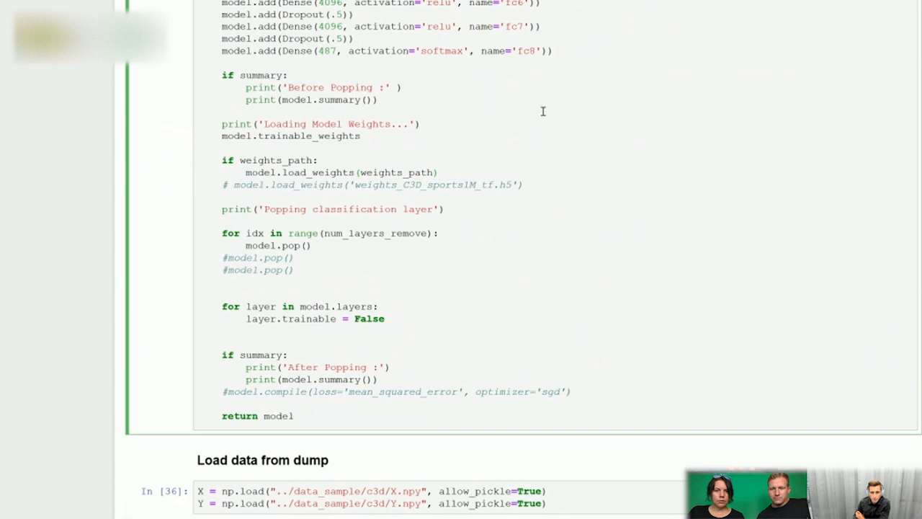
scroll(up, 3)
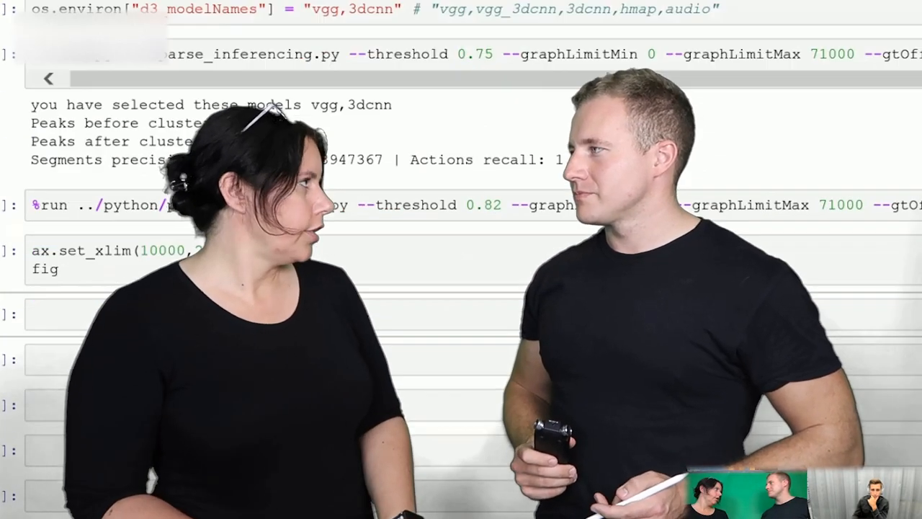
scroll(down, 3)
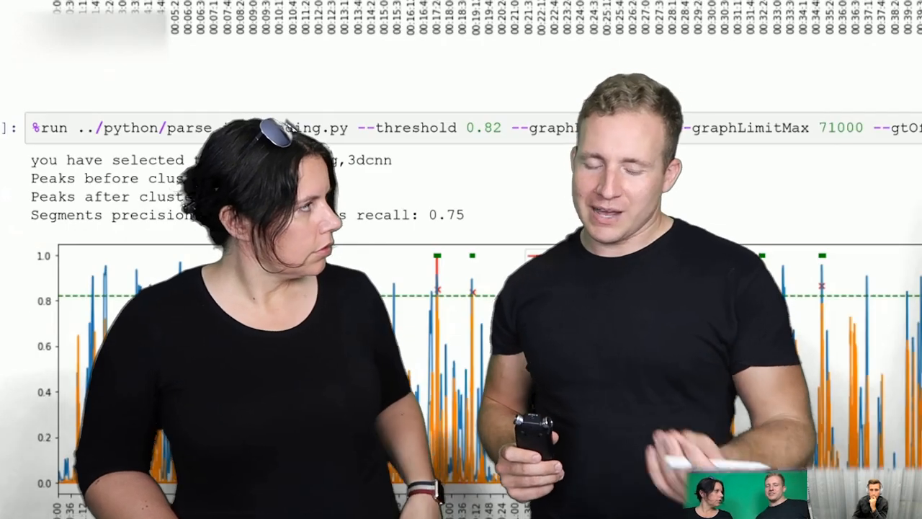